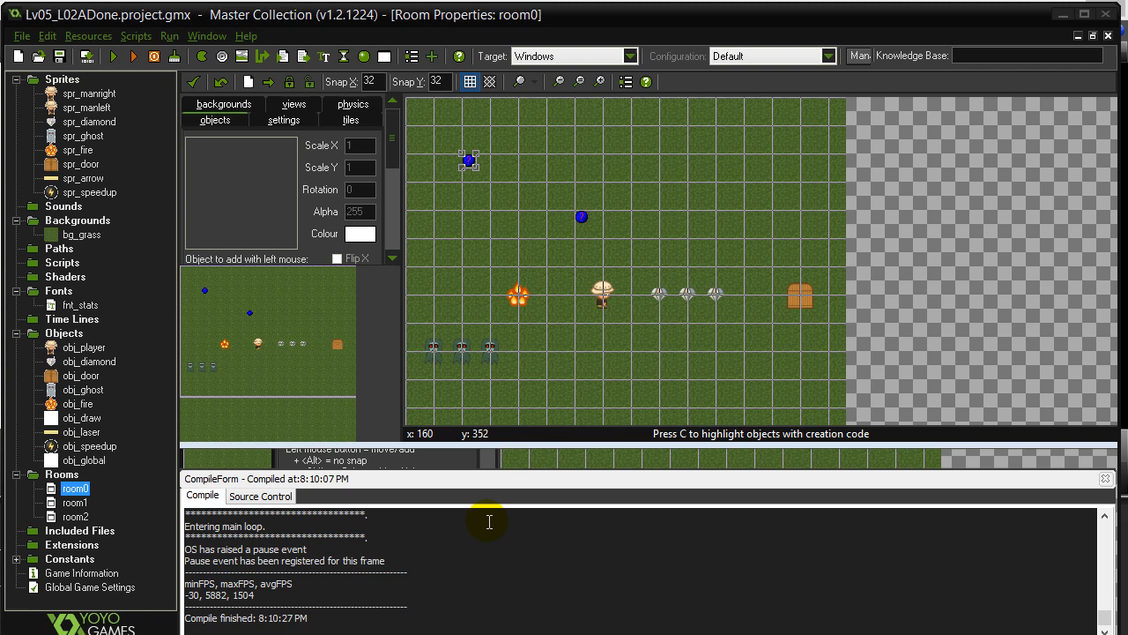
mouse_move(455, 512)
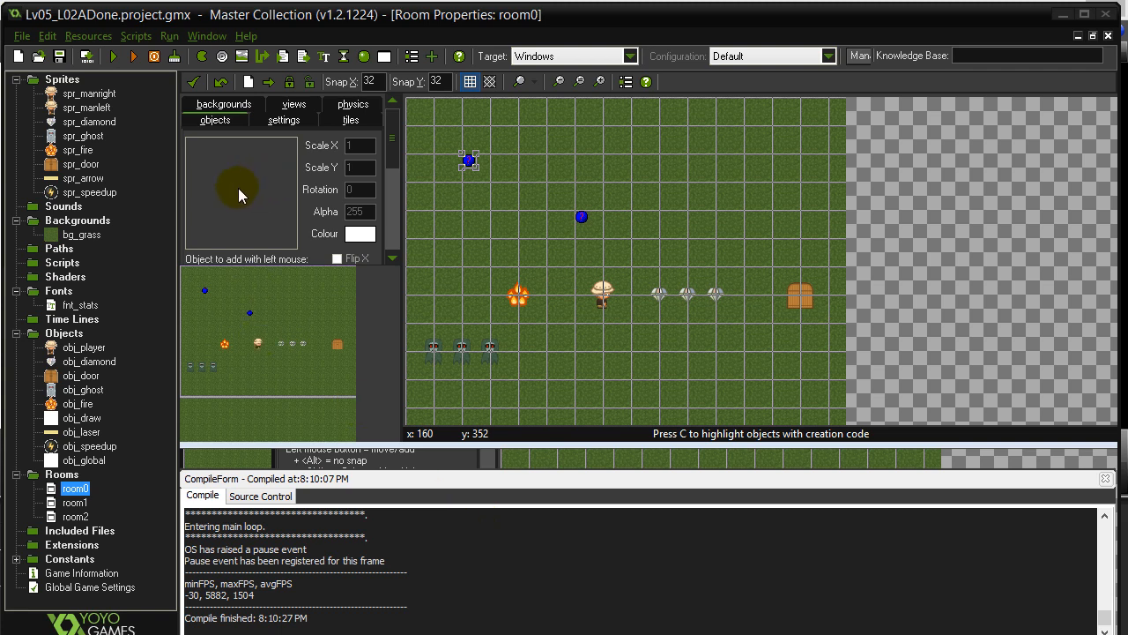
mouse_move(241, 189)
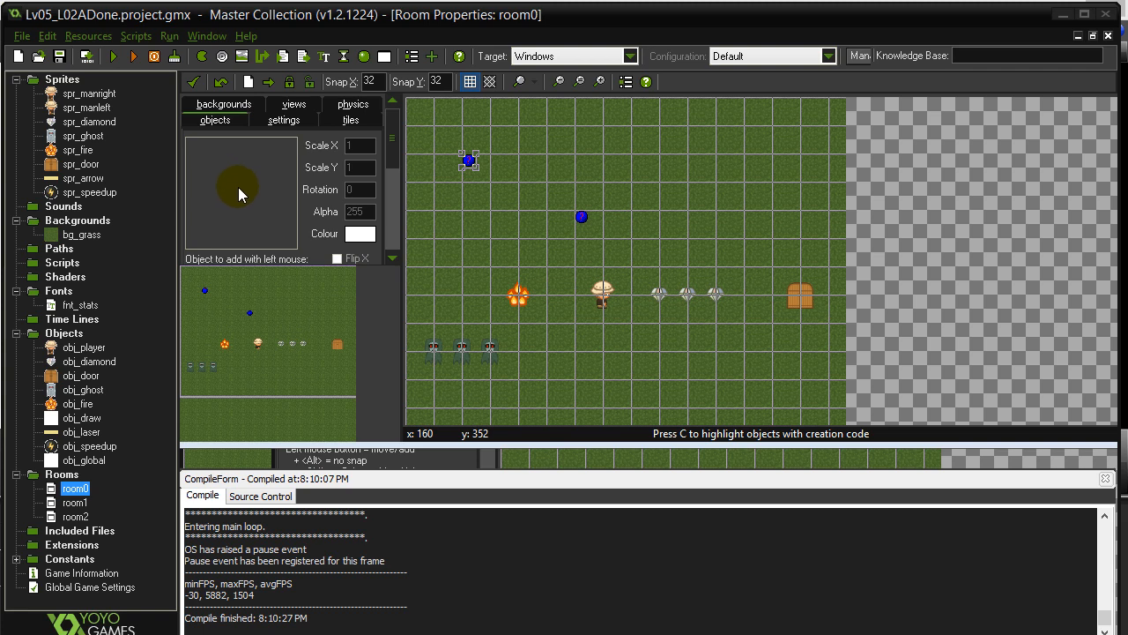
mouse_move(235, 190)
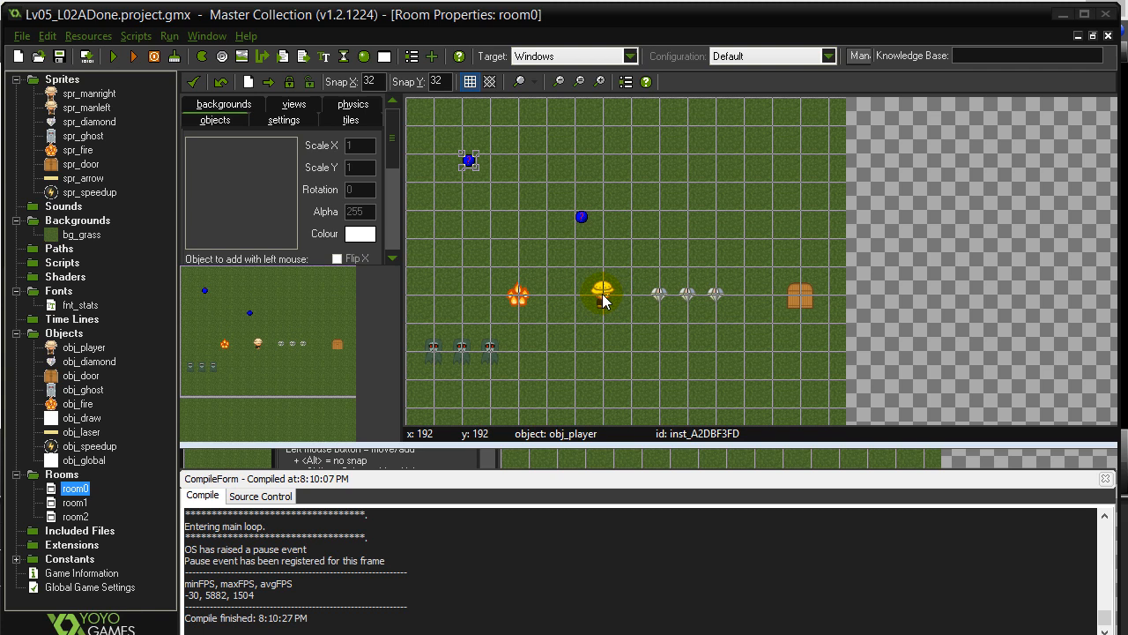
Step: Open room1 in the room editor in place of room0
double_click(74, 502)
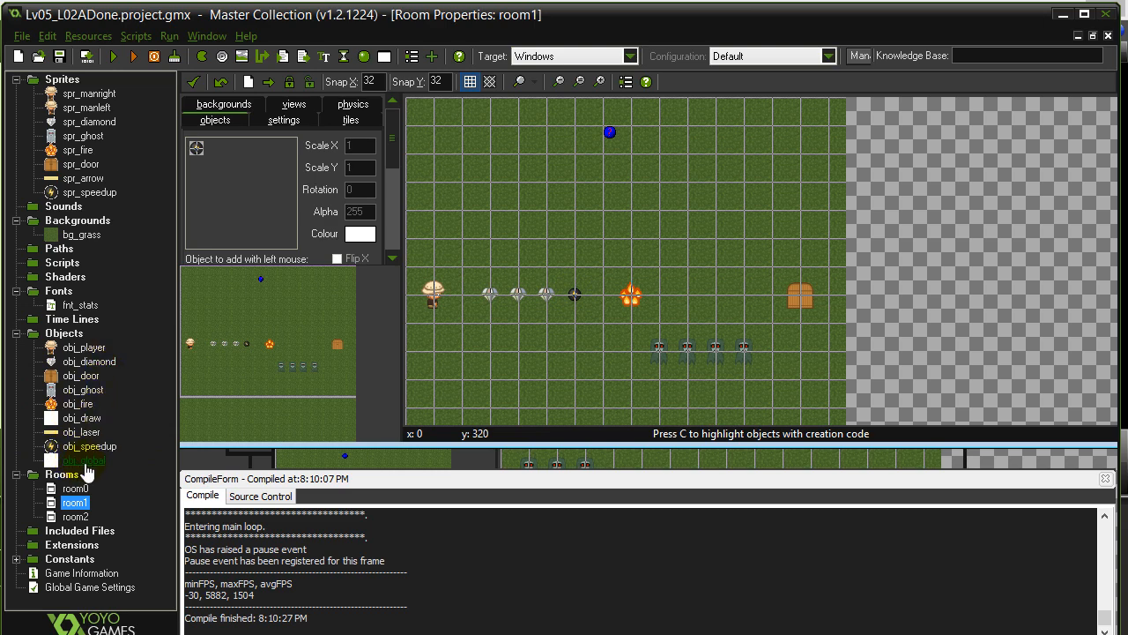
Step: Add global.playerSpeed=4 to obj_global's Create code beneath the life and money globals
double_click(84, 460)
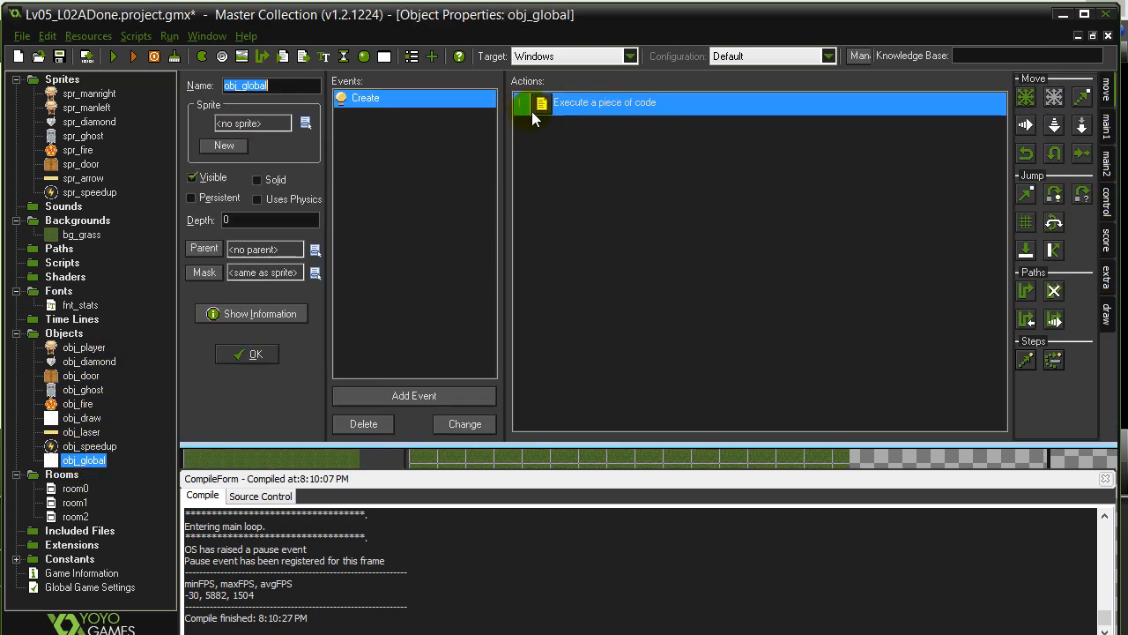
double_click(617, 102)
type("global.")
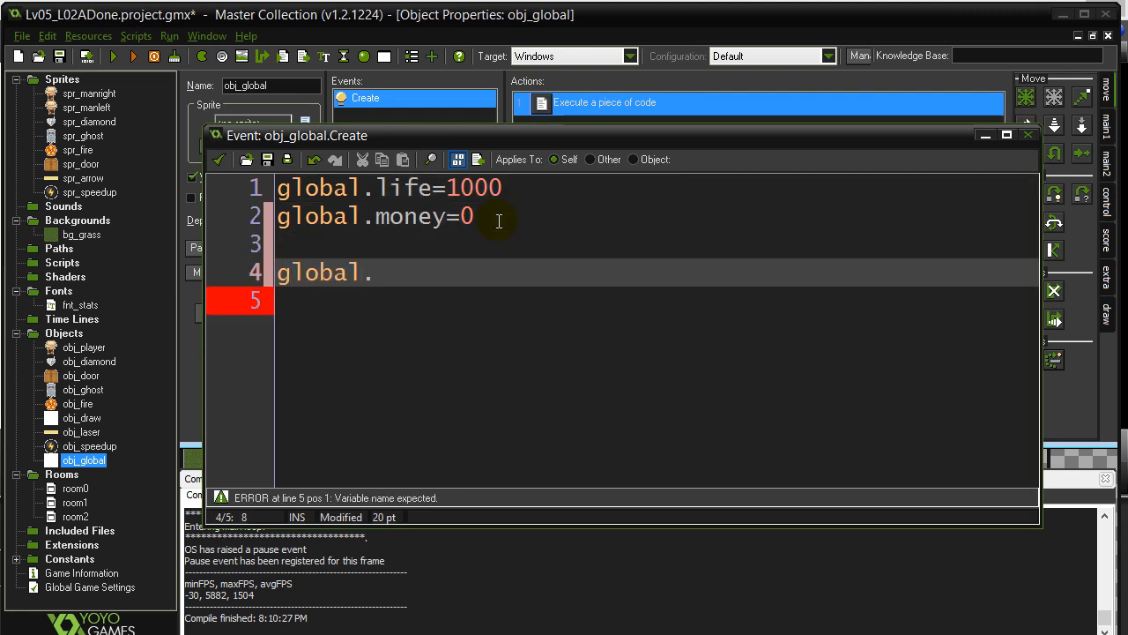
type("playerSp")
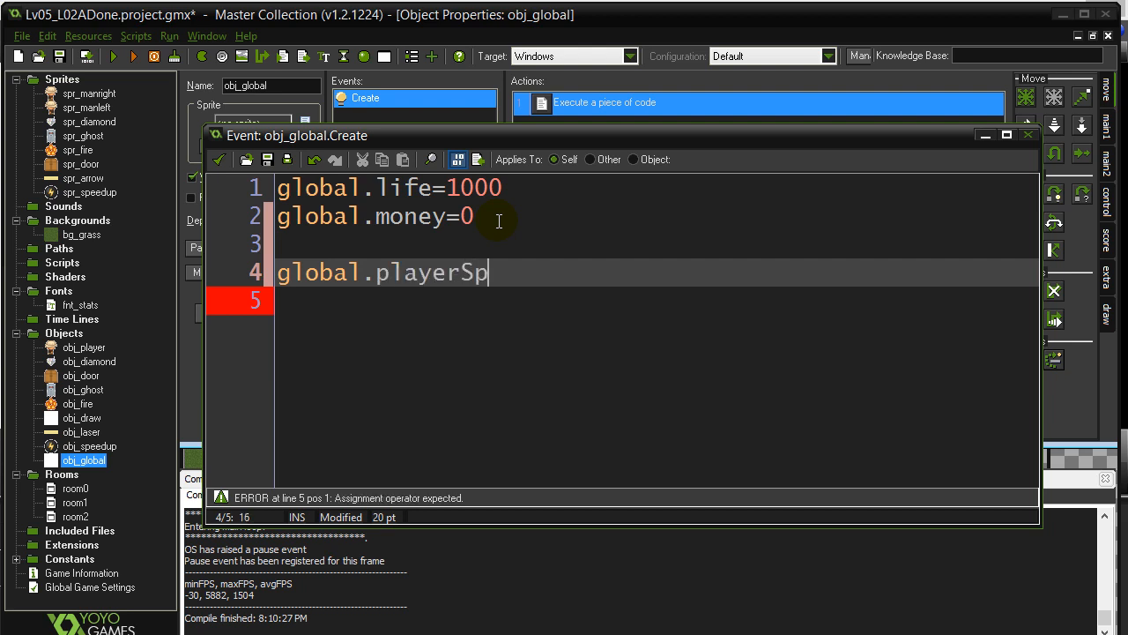
type("eed=4")
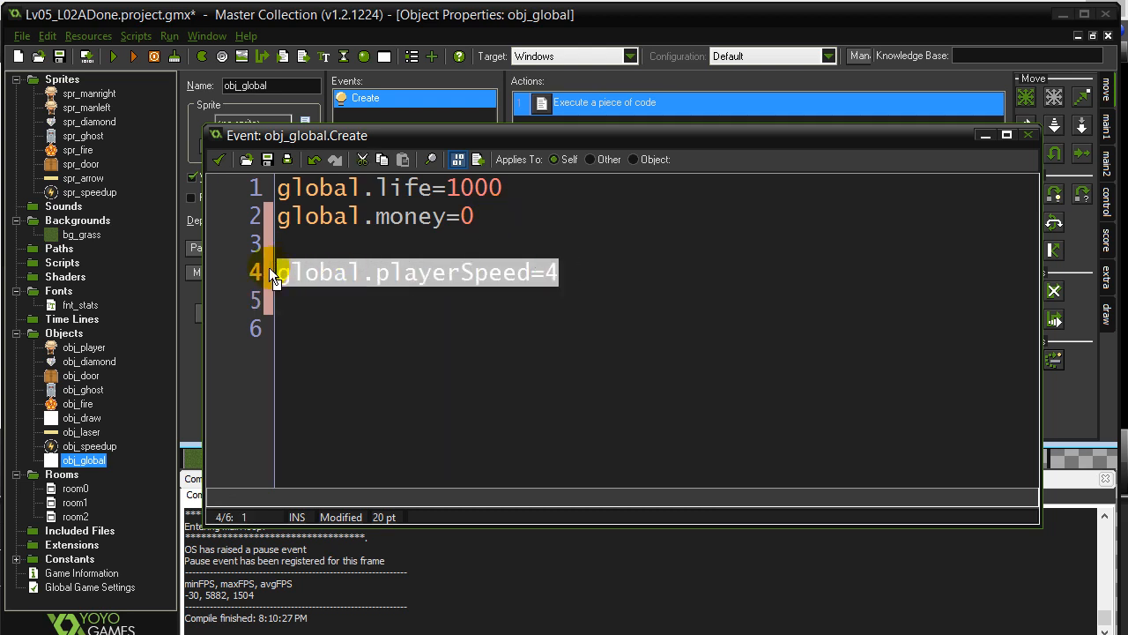
mouse_move(433, 247)
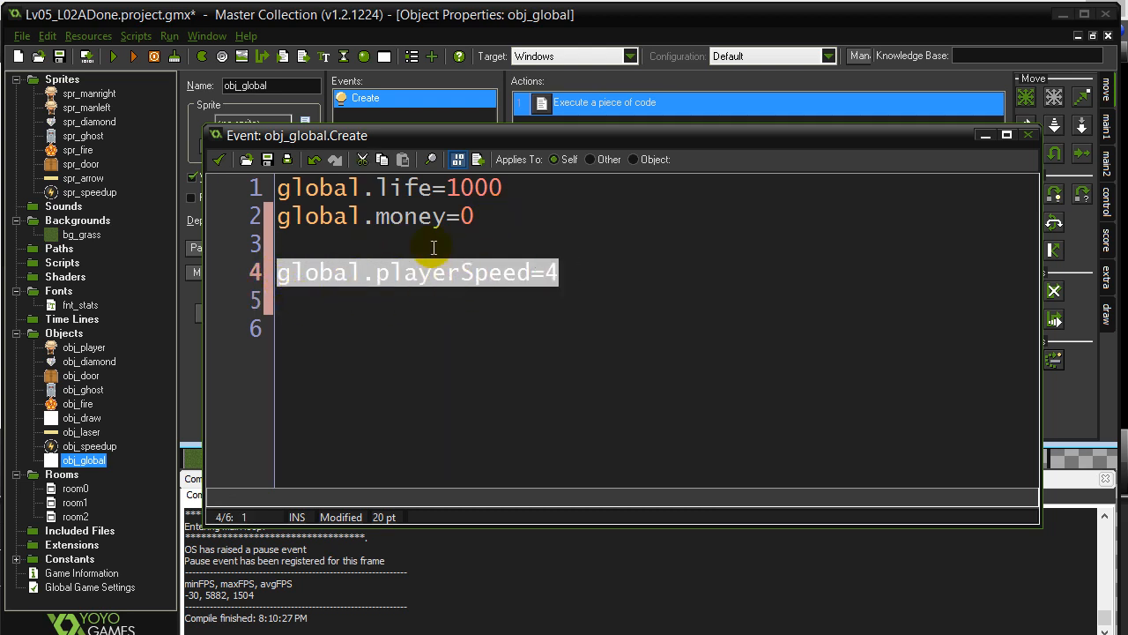
mouse_move(356, 293)
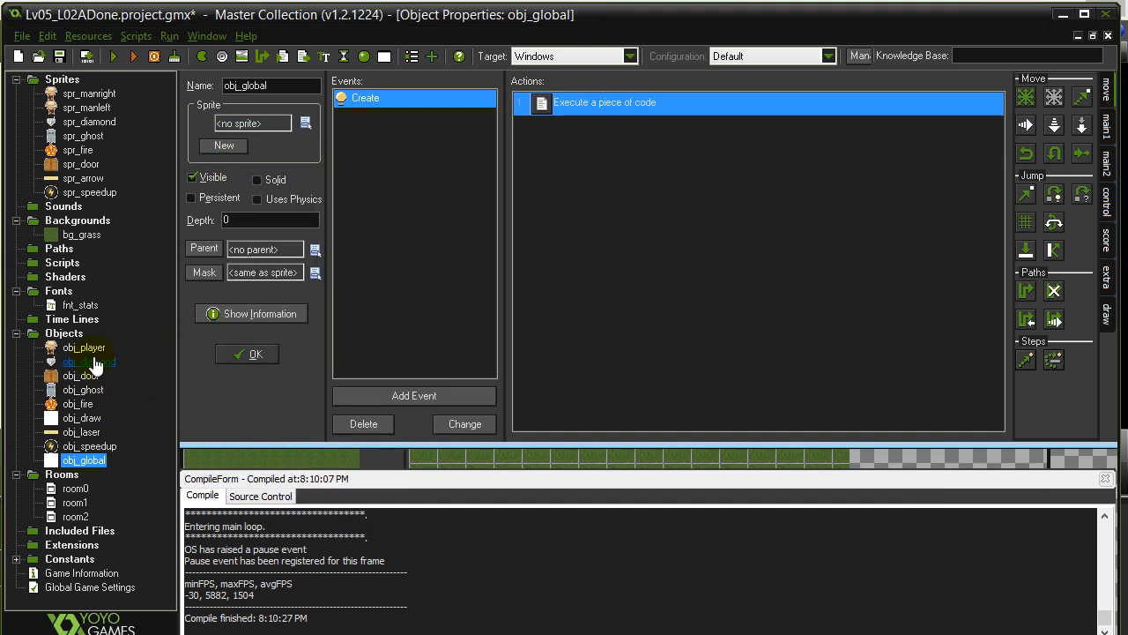
Step: Change obj_player's Left key code to speed=global.playerSpeed instead of 4
double_click(85, 347)
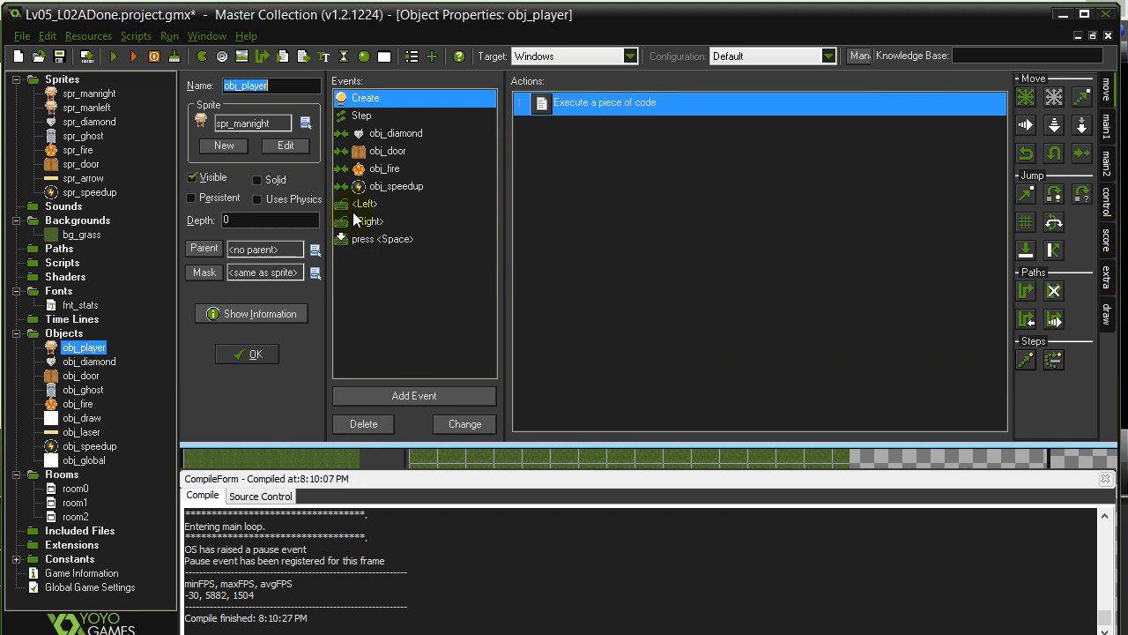
left_click(365, 205)
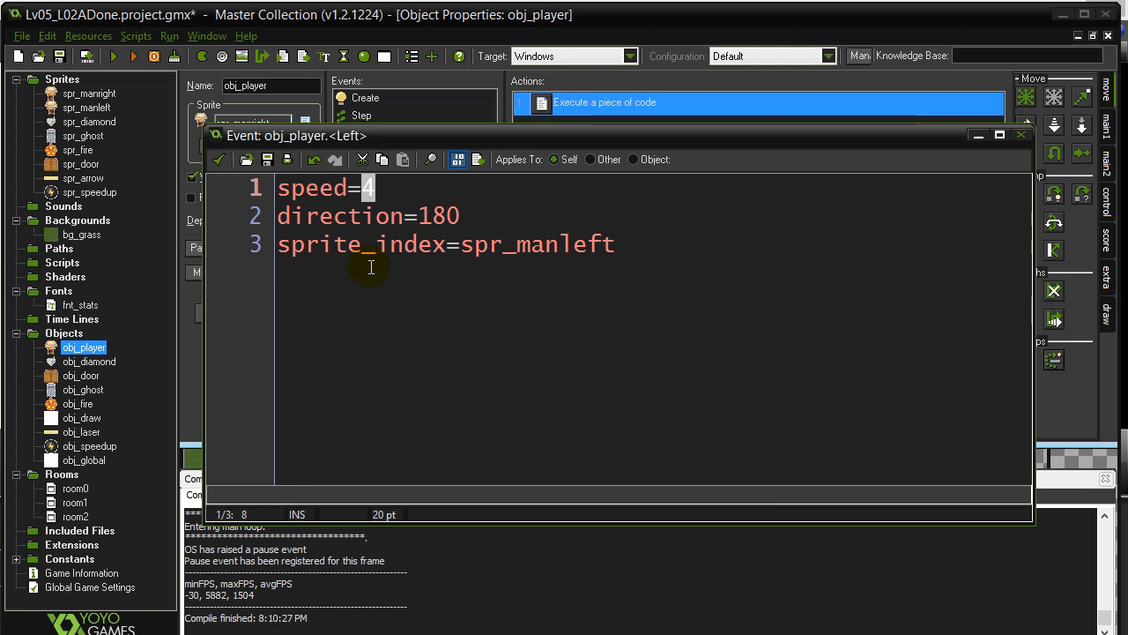
type("global.pl")
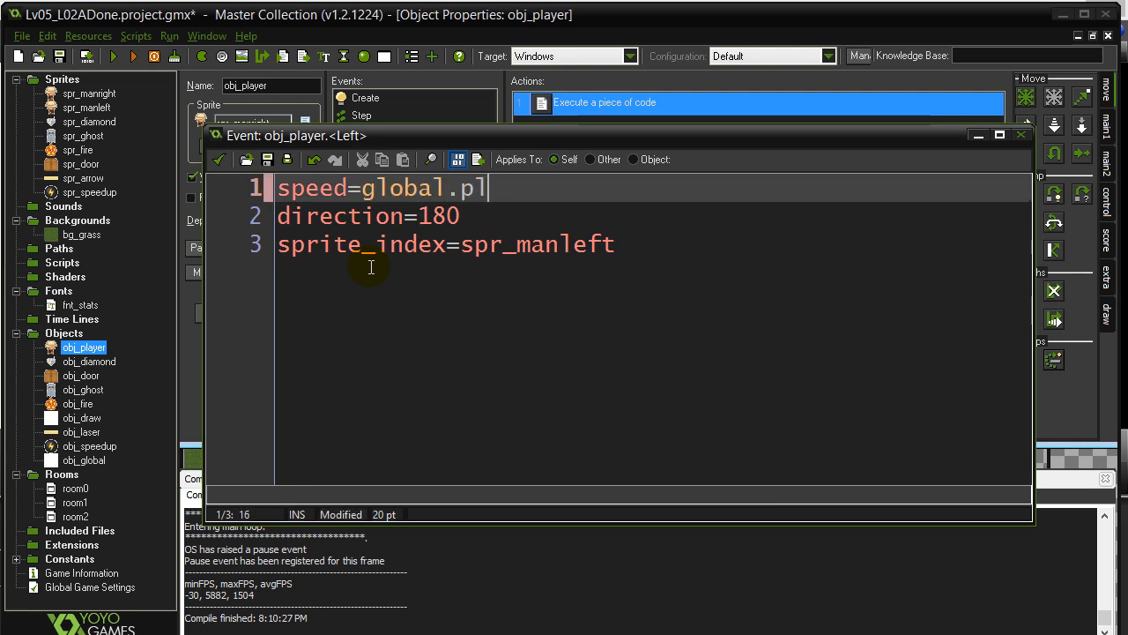
type("ayerSpeed")
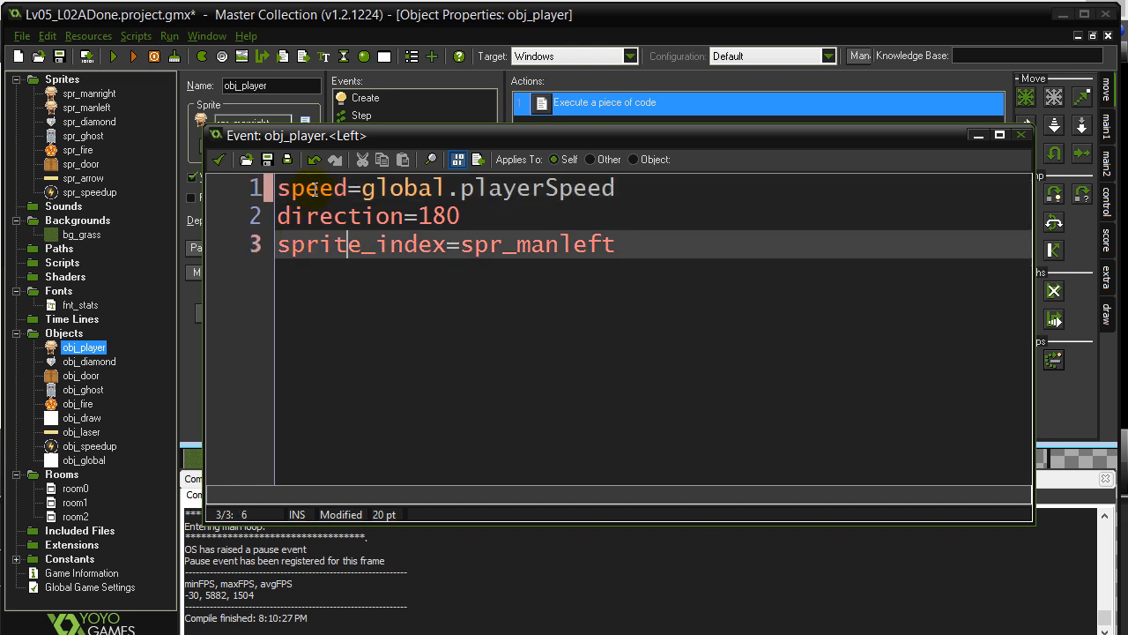
left_click(344, 187)
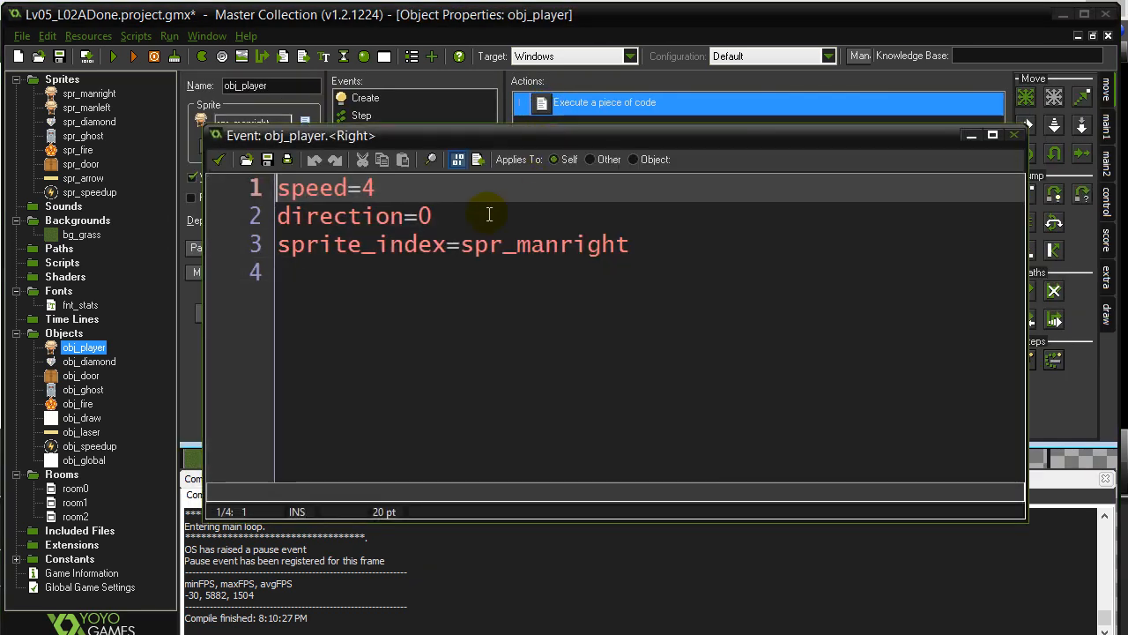
Step: Change obj_player's Right key code to speed=global.playerSpeed and save it
double_click(366, 187)
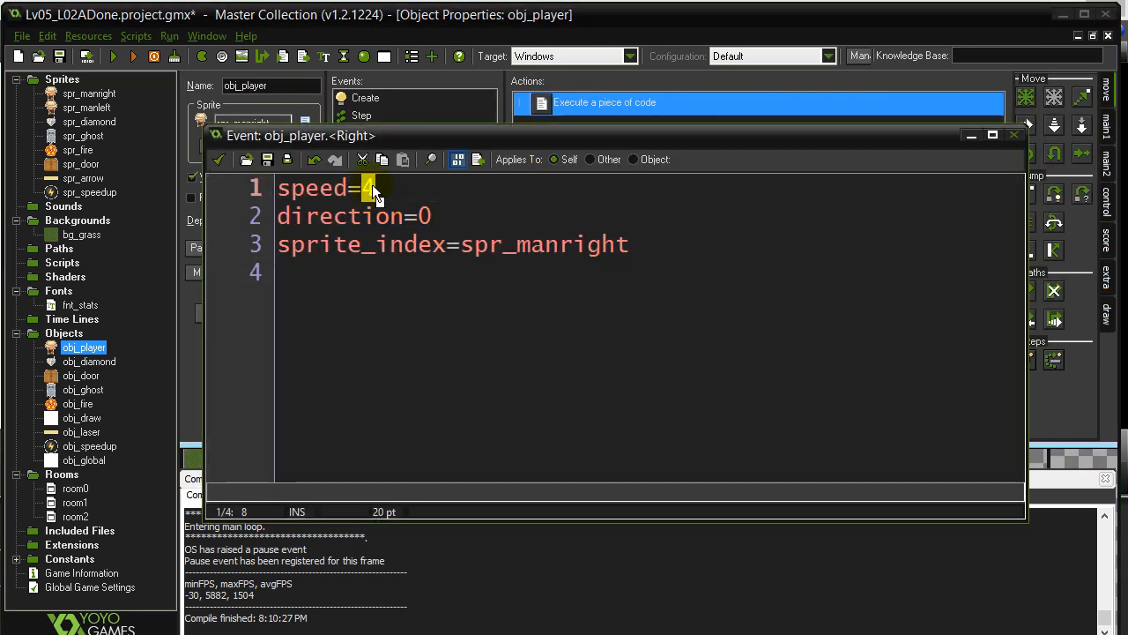
type("global.player")
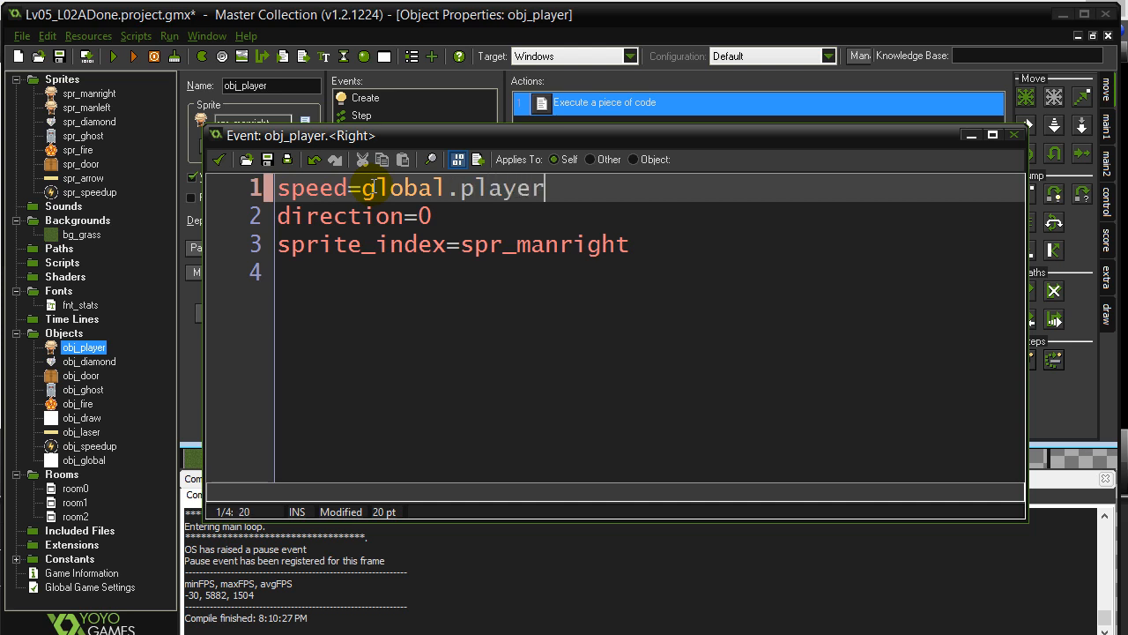
type("Speed")
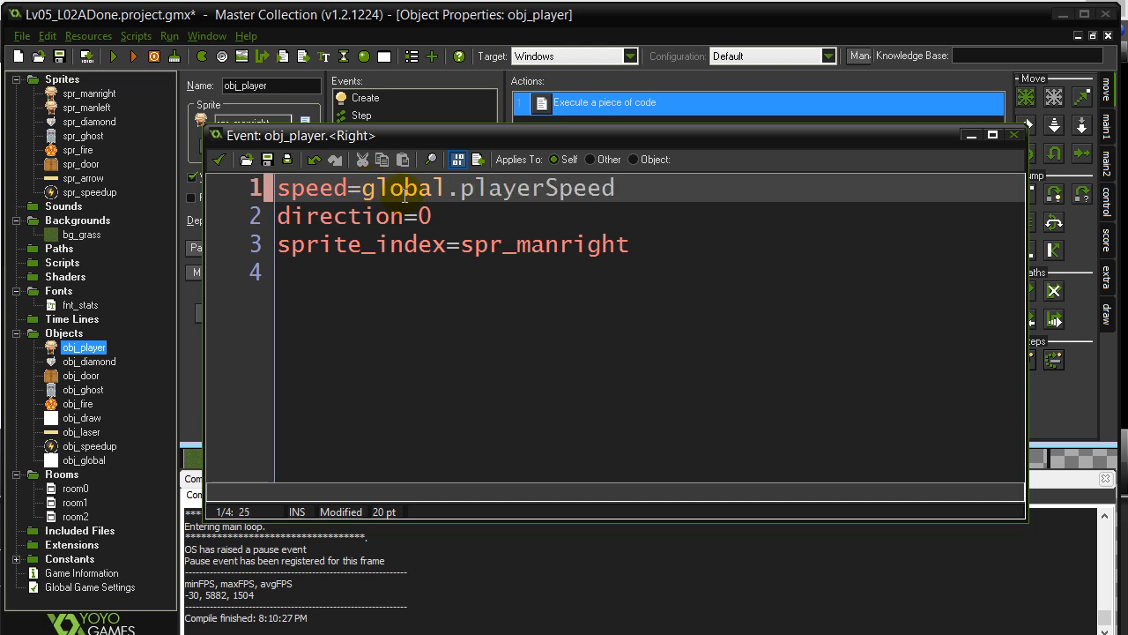
left_click(344, 273)
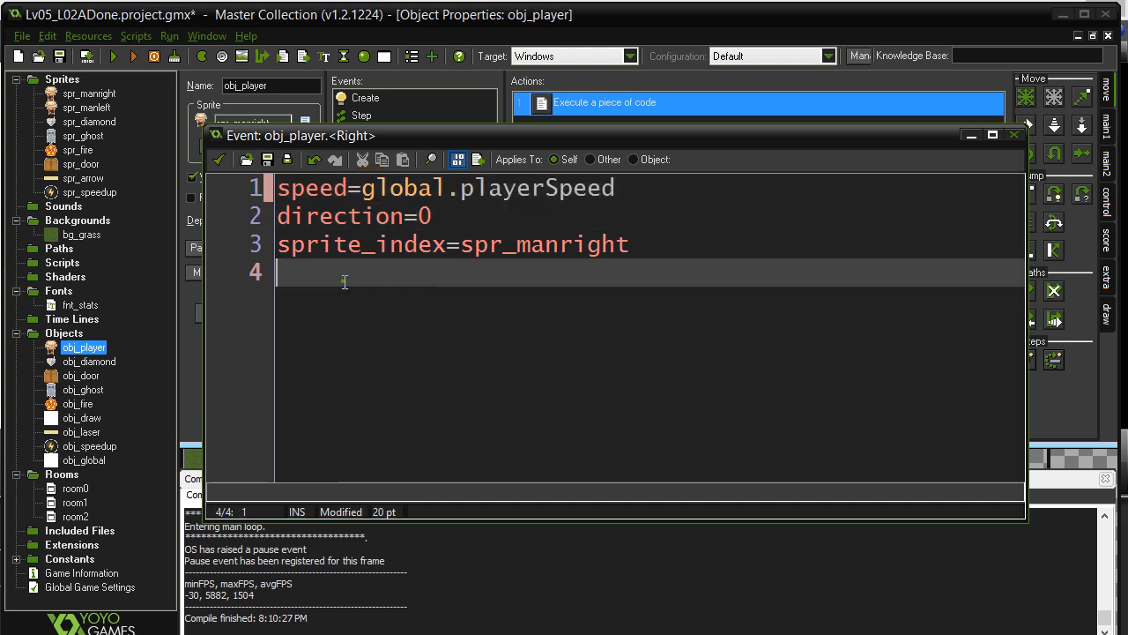
mouse_move(420, 244)
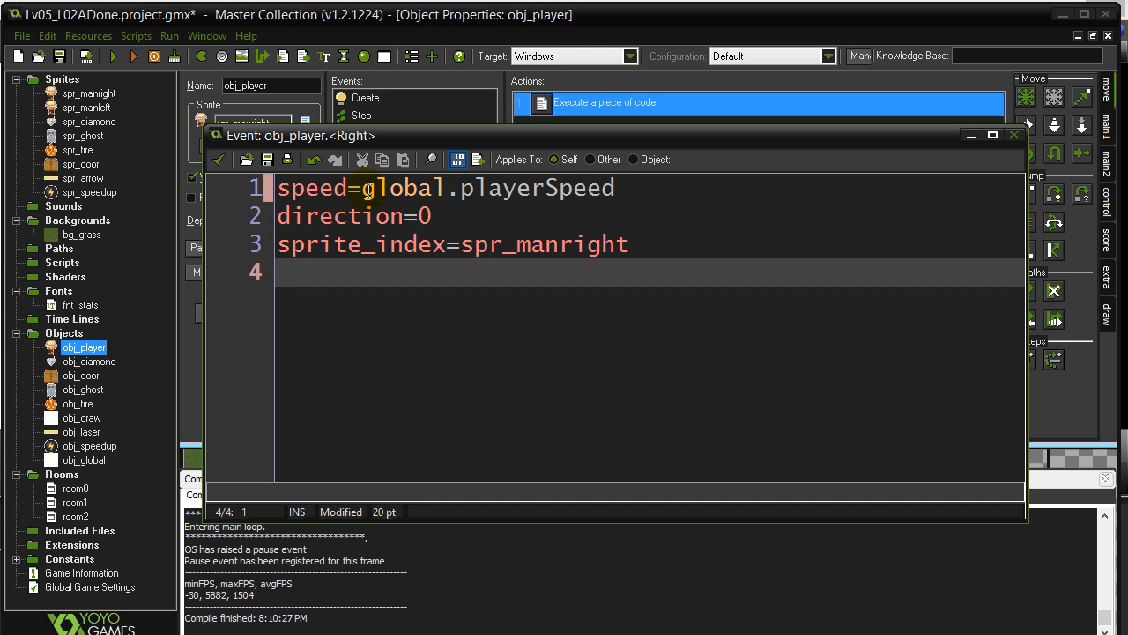
mouse_move(525, 194)
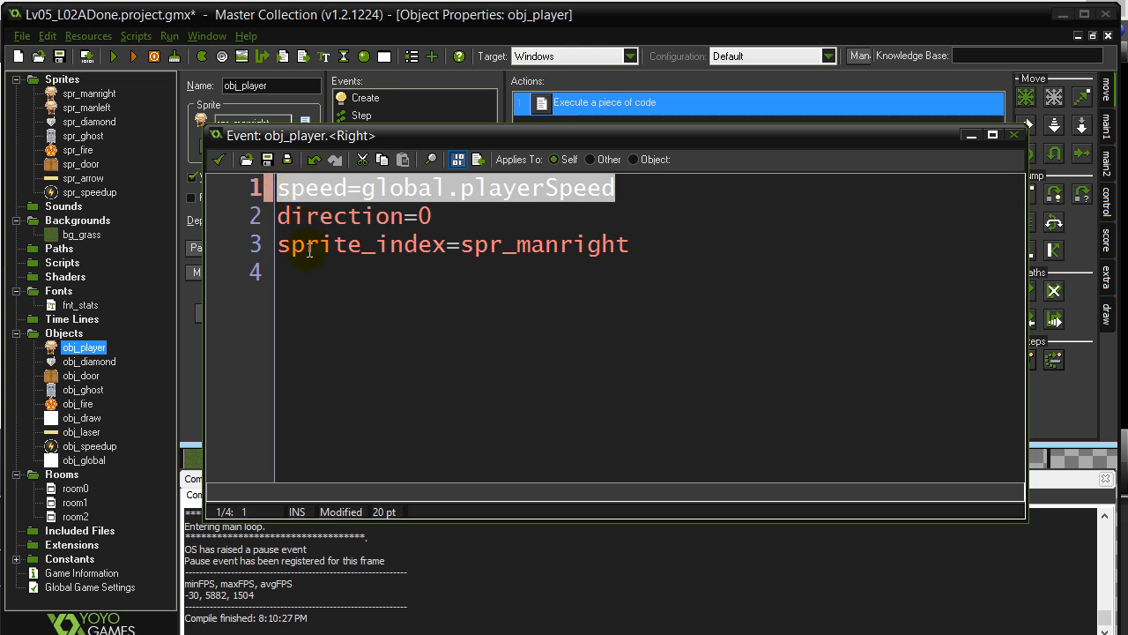
left_click(1014, 134)
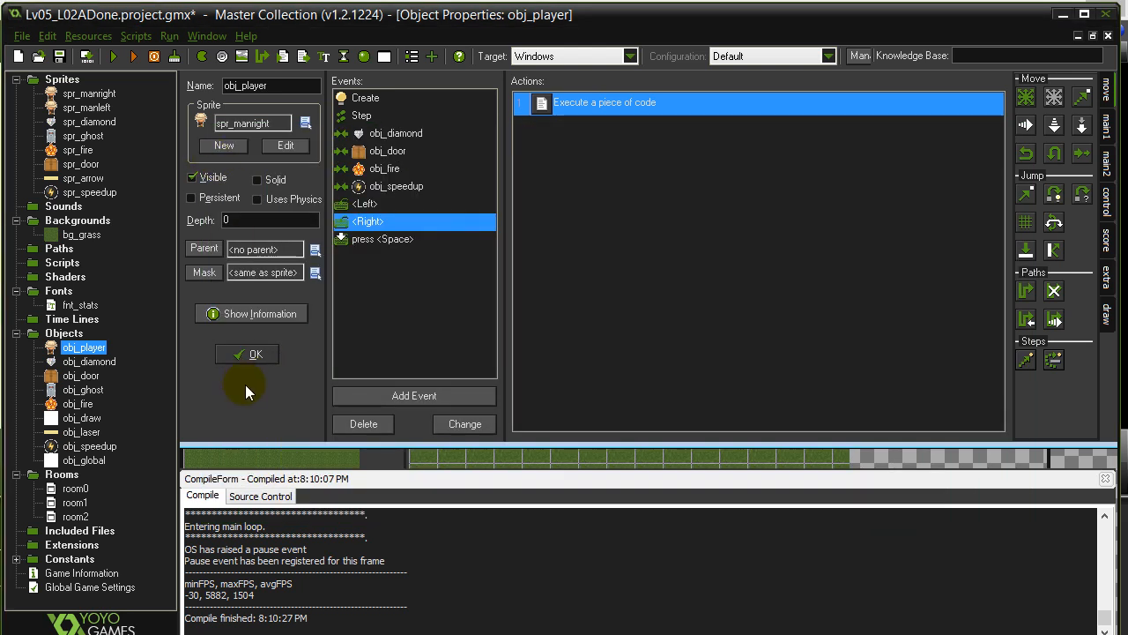
Step: Edit obj_global's Create code, trying playerSpeed 6 then restoring it to 4
double_click(85, 458)
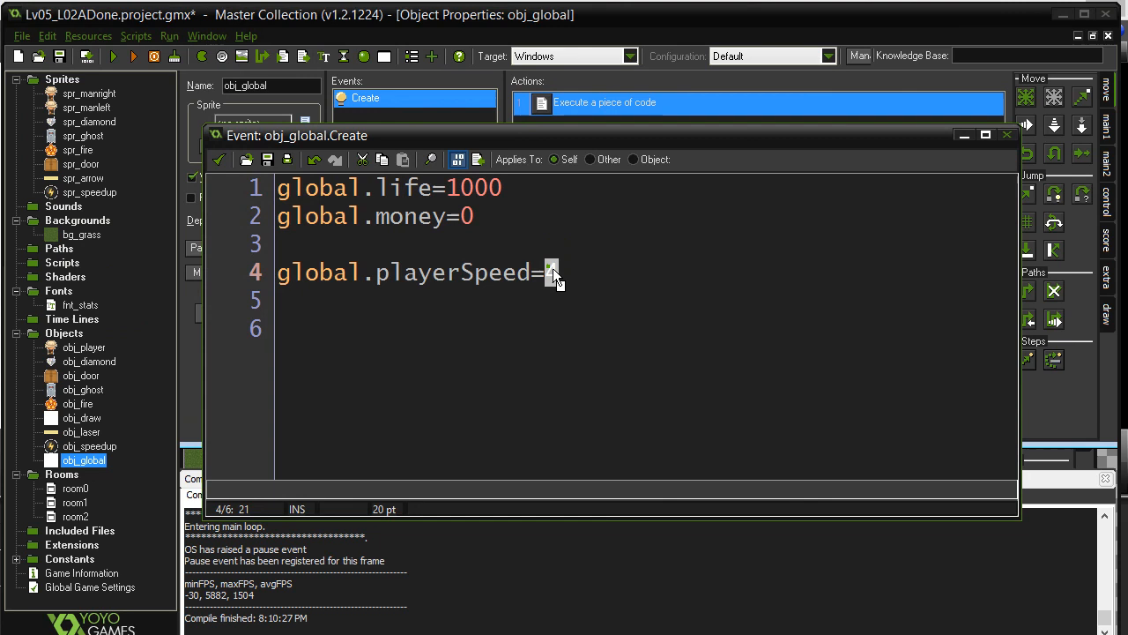
type("6")
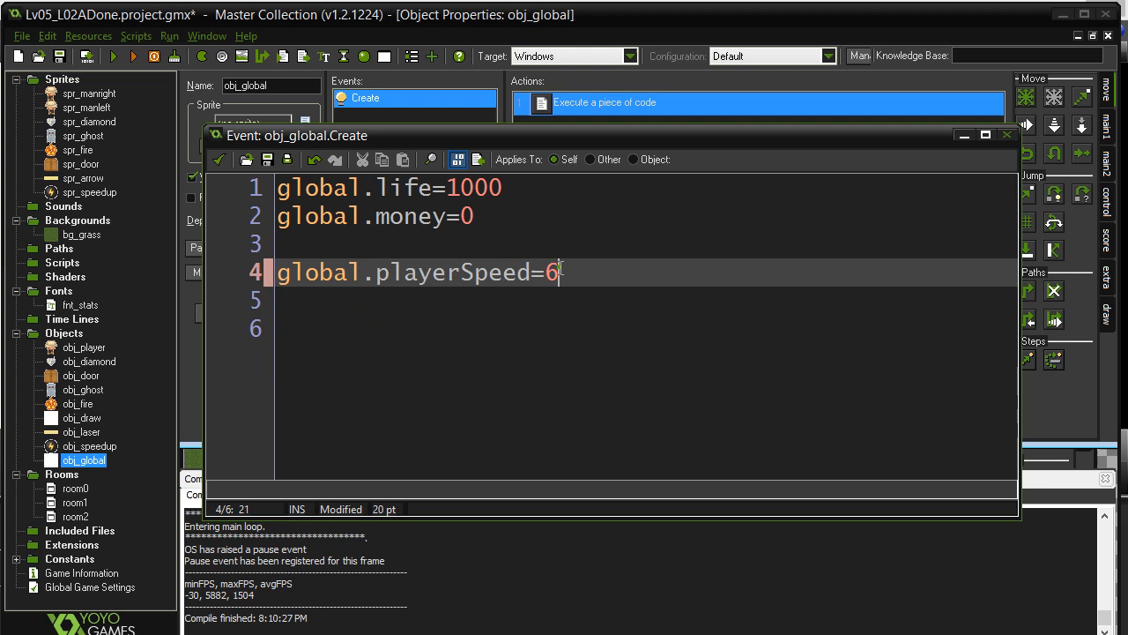
type("4")
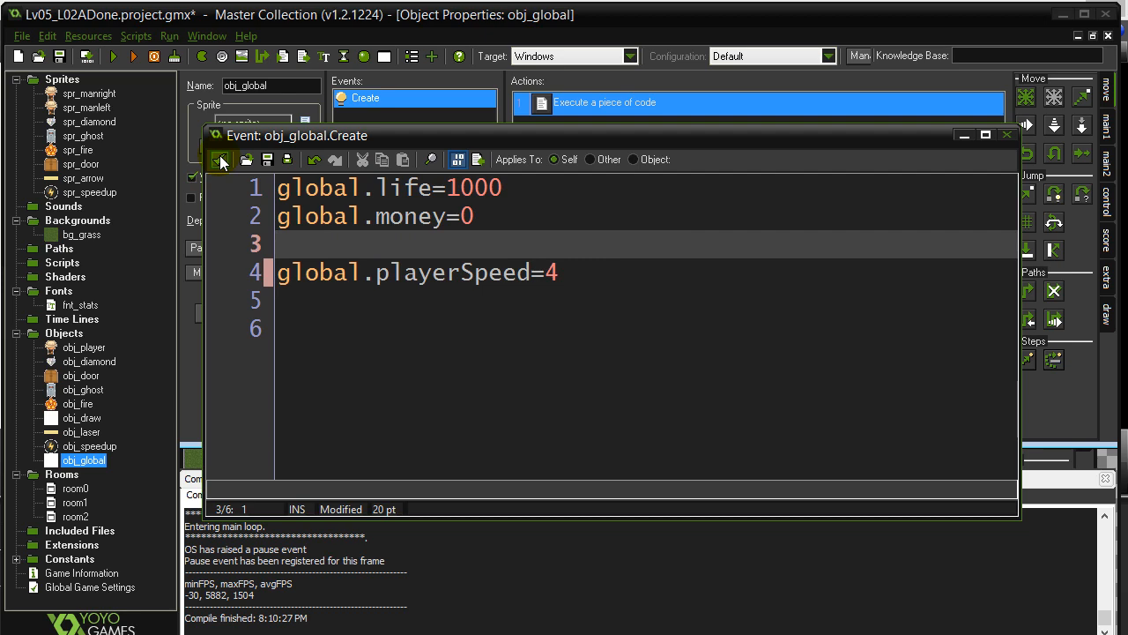
Step: Test-run the game, close it, and reopen obj_player's properties
left_click(131, 54)
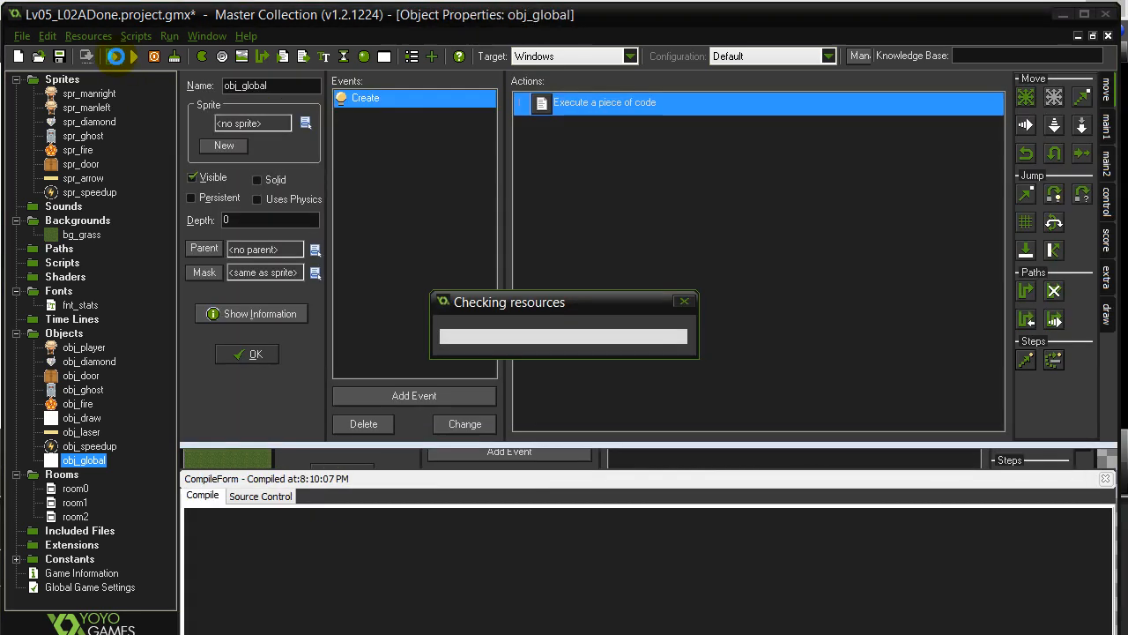
left_click(120, 55)
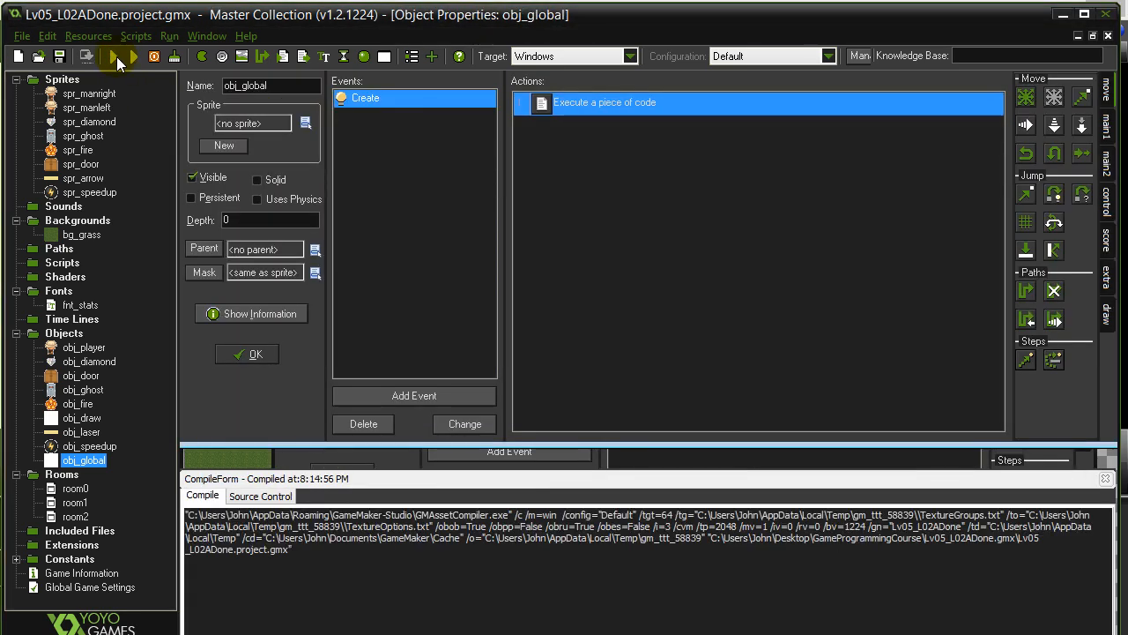
left_click(120, 57)
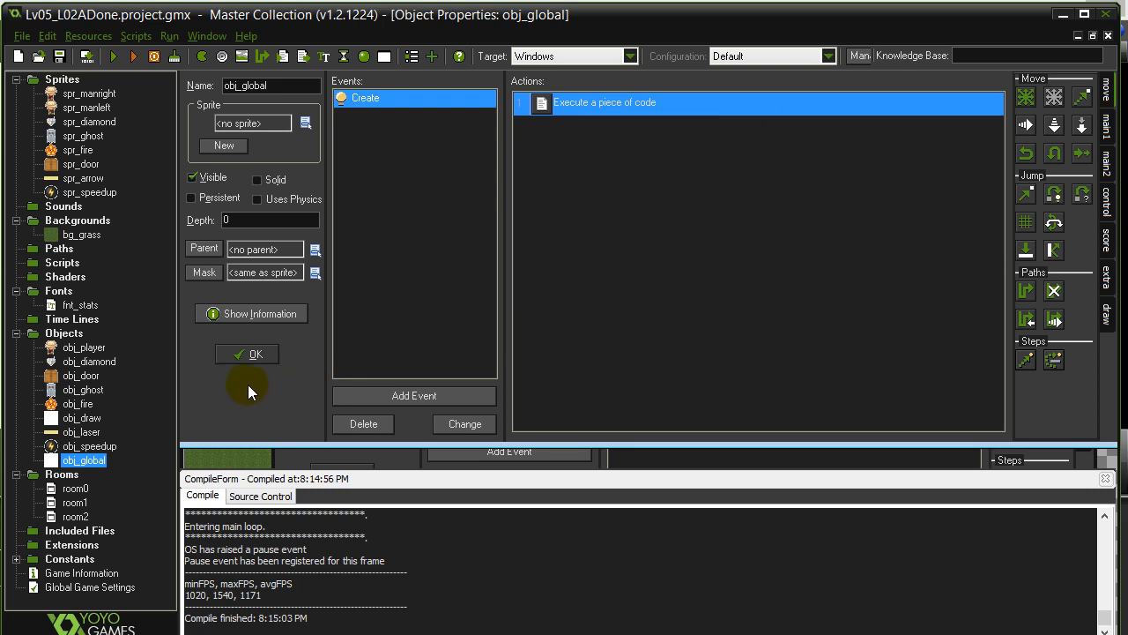
double_click(85, 346)
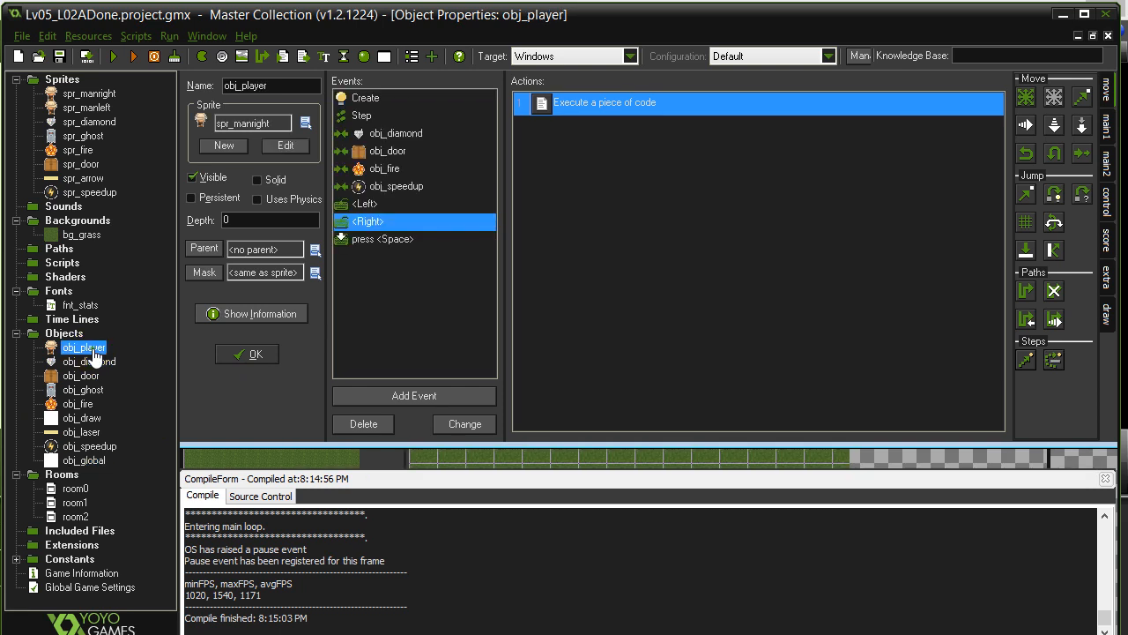
Step: Make obj_player's obj_speedup collision code start with global.playerSpeed=8 and save it
left_click(395, 187)
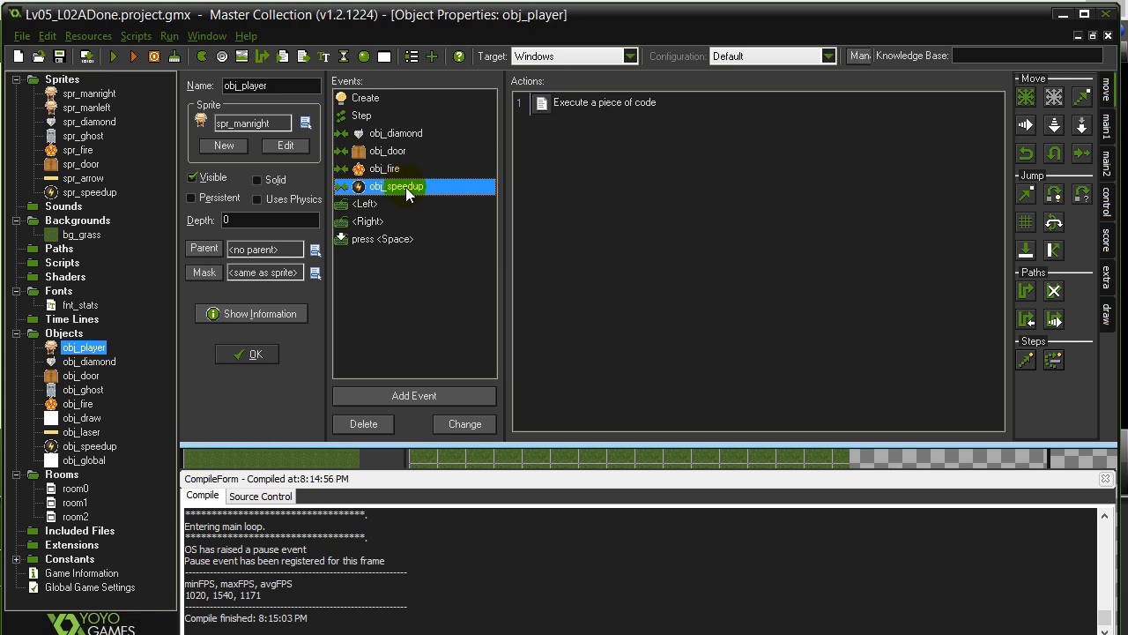
double_click(607, 103)
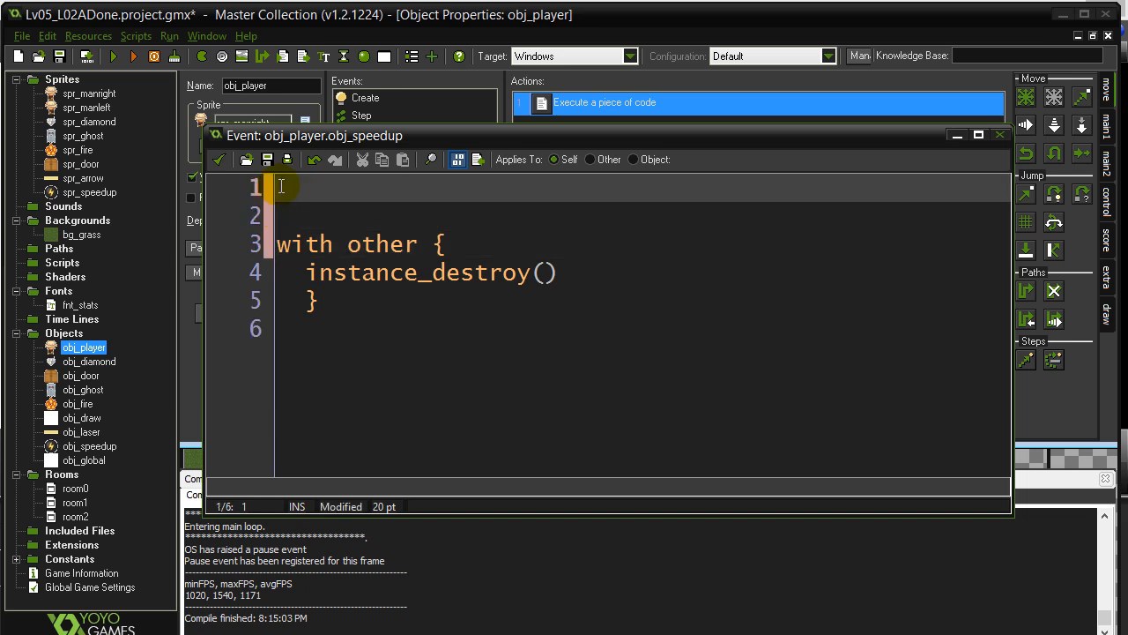
type("global.")
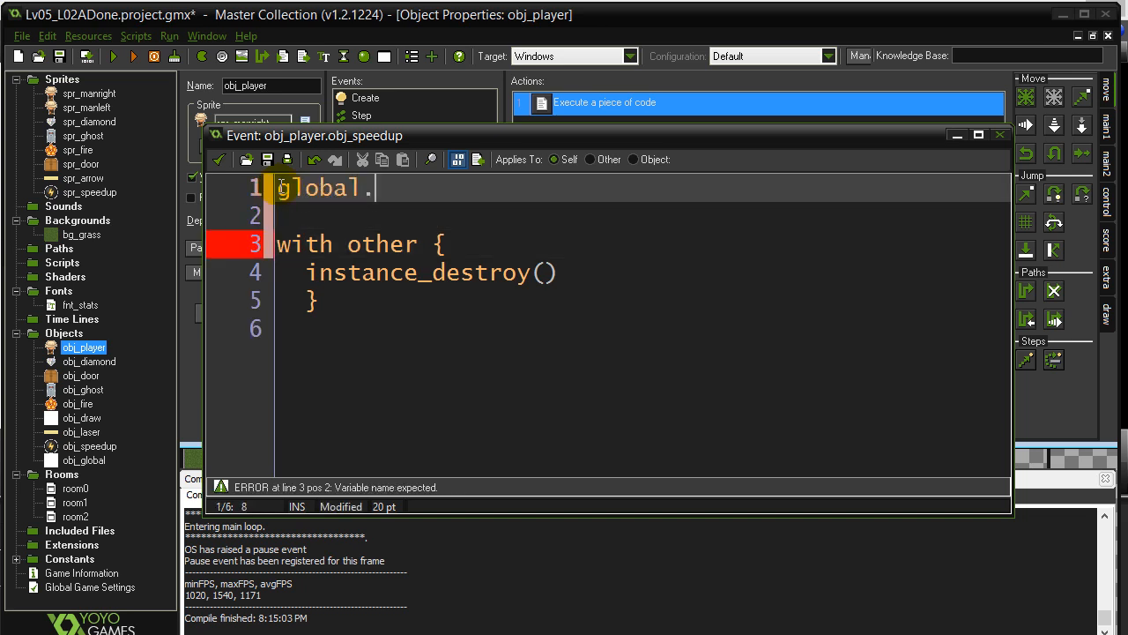
type("playerSpeed")
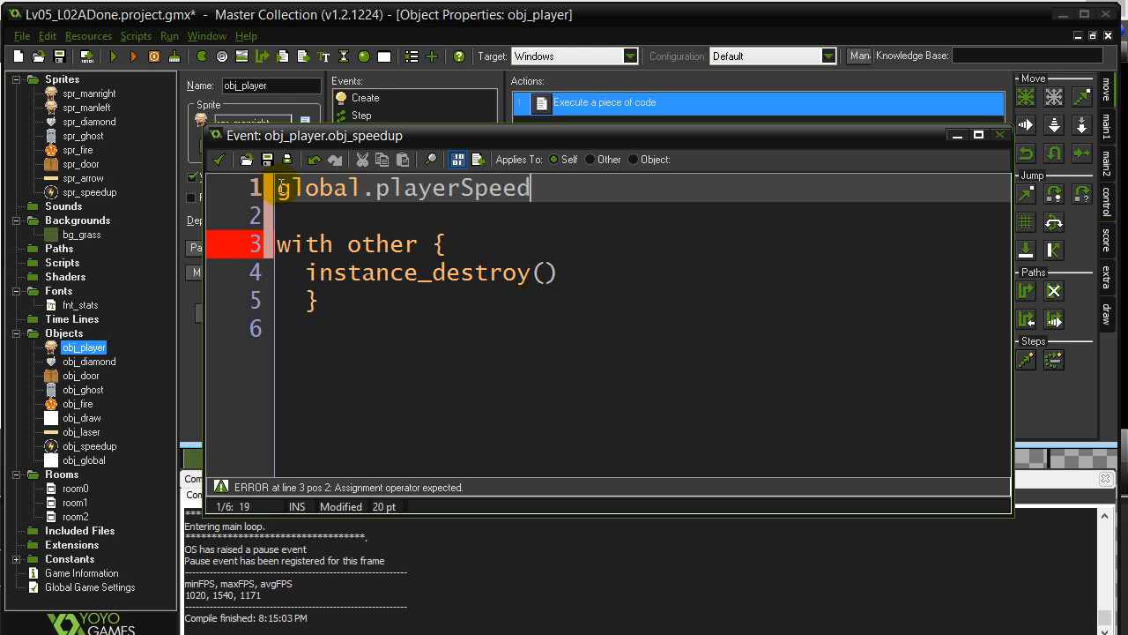
type("=8")
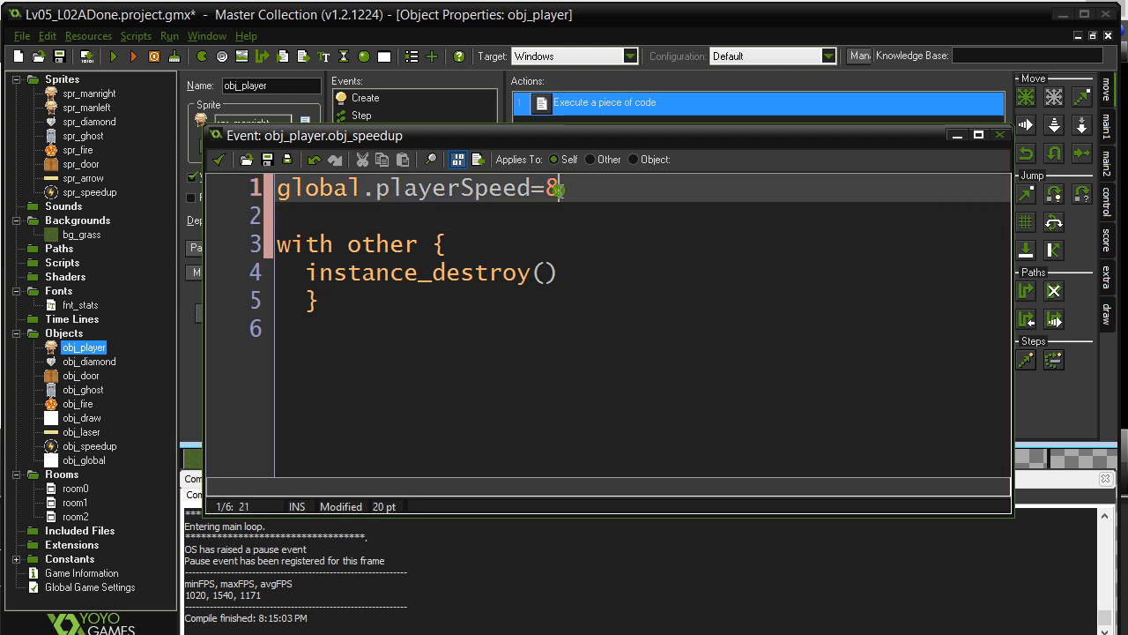
mouse_move(406, 197)
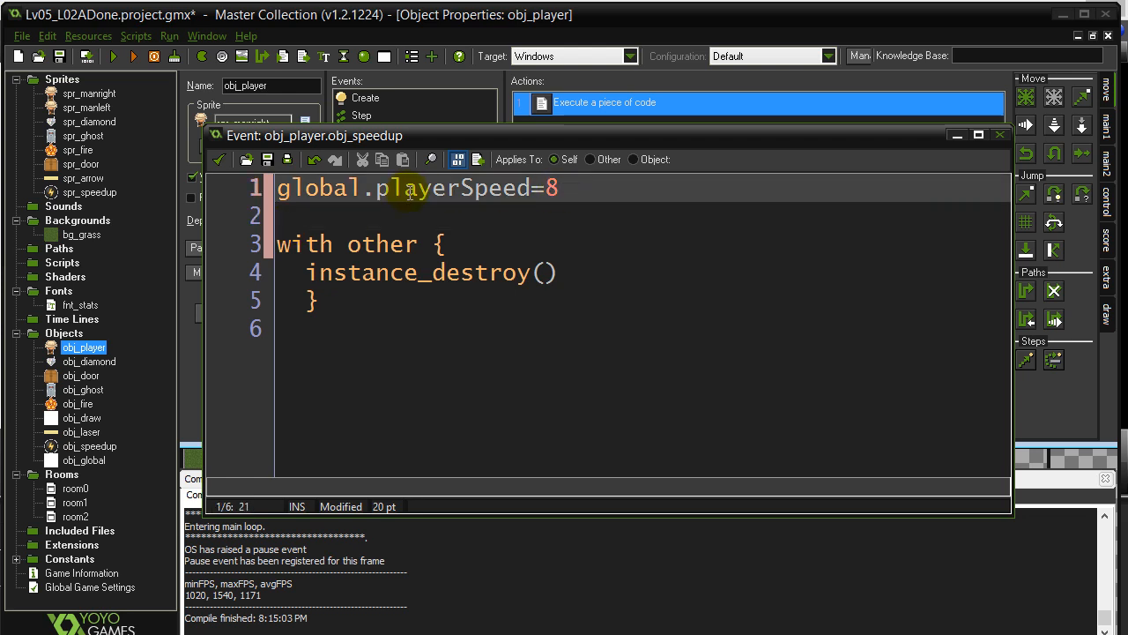
left_click(1000, 134)
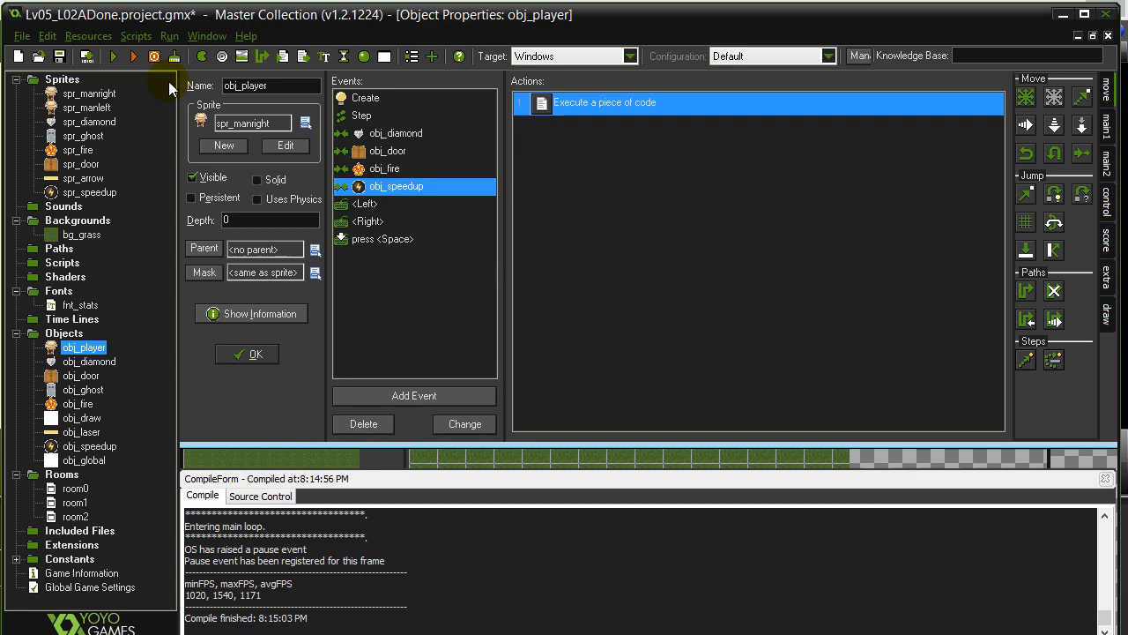
left_click(364, 205)
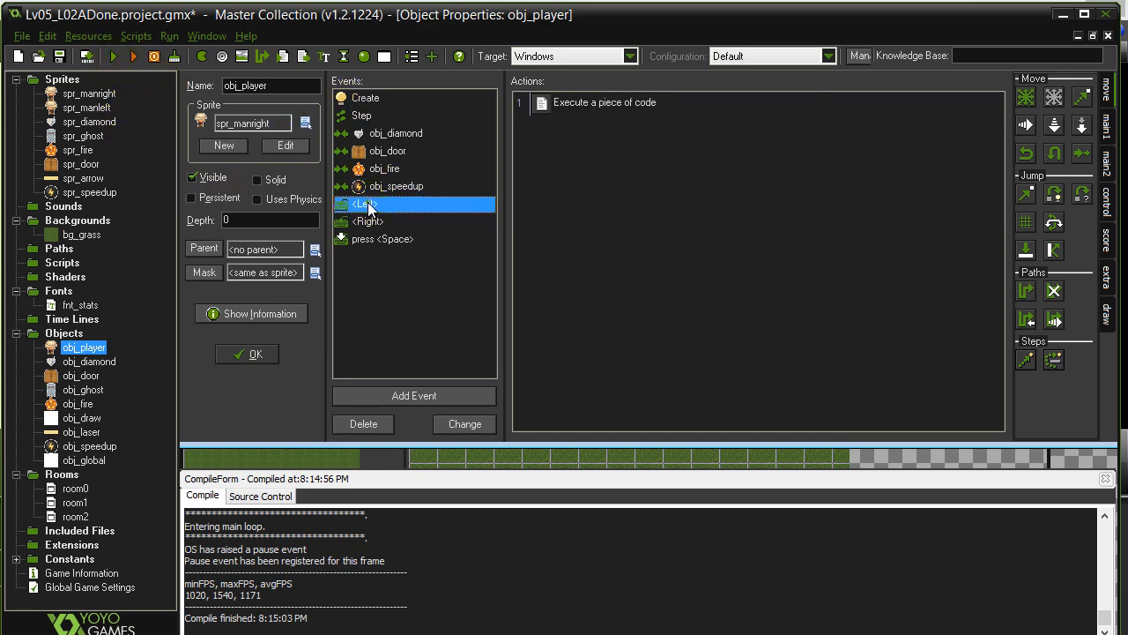
double_click(628, 102)
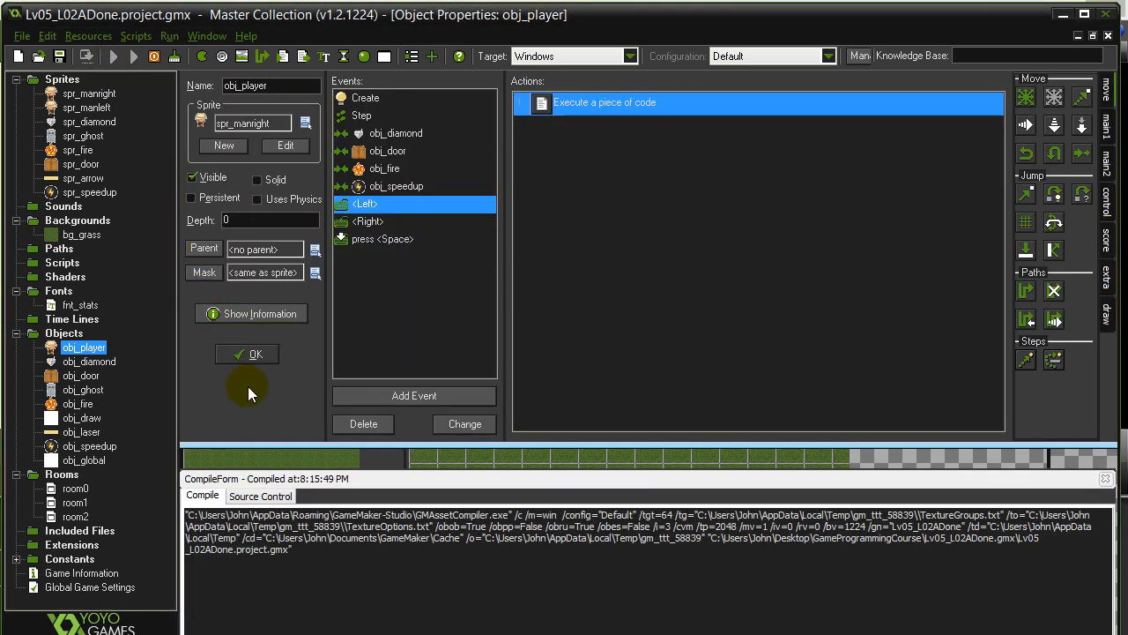
left_click(131, 55)
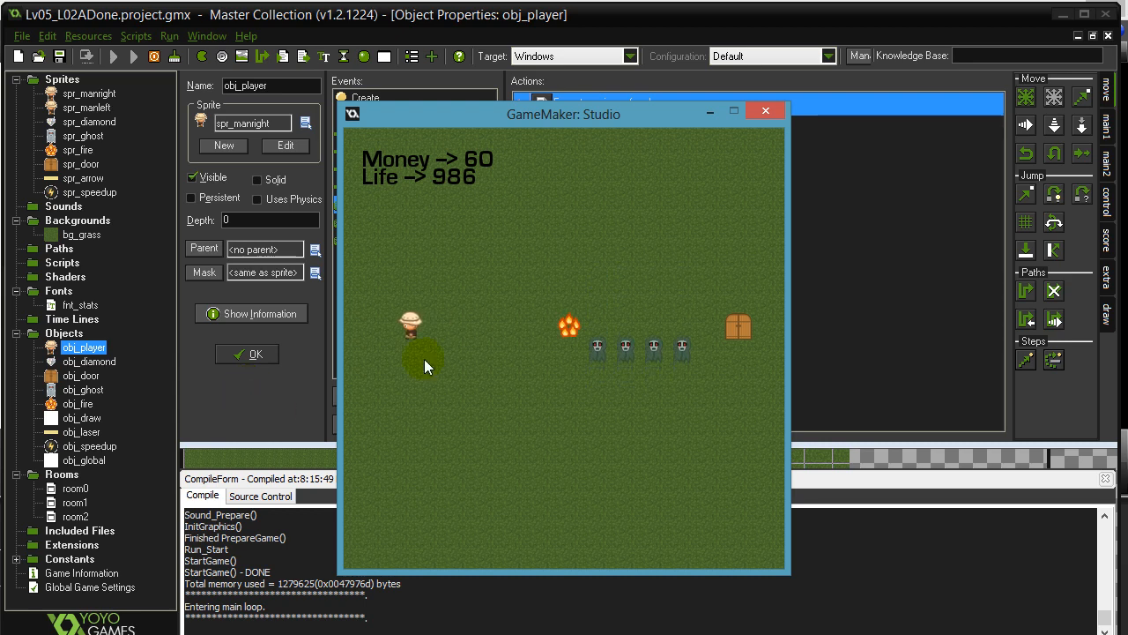
left_click(766, 109)
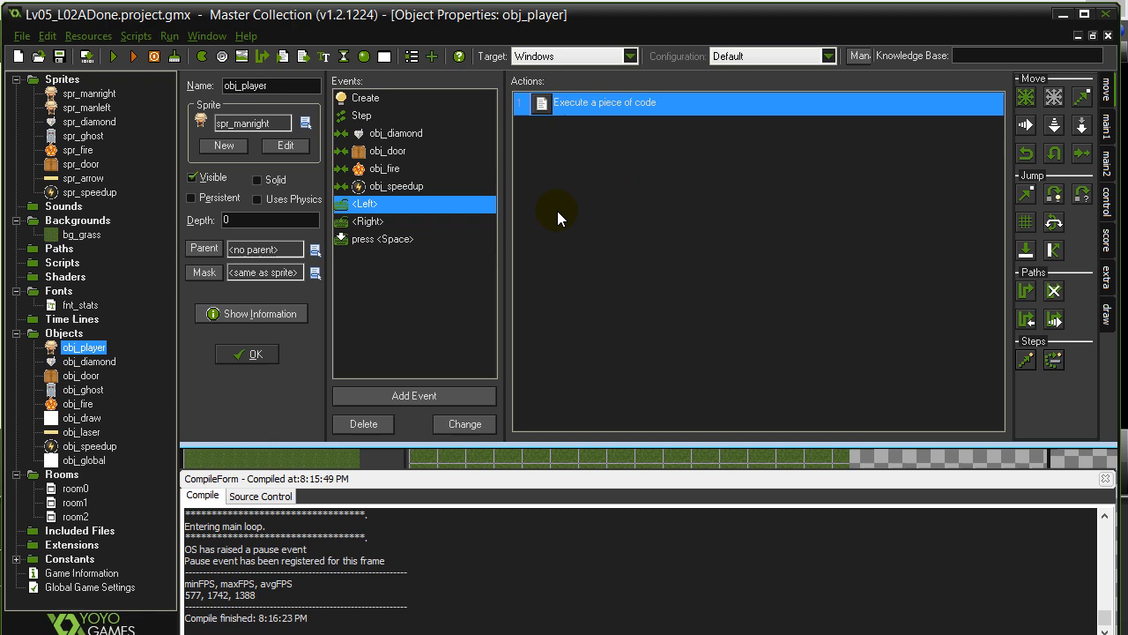
Step: Add speed=global.playerSpeed as line 2 of the obj_speedup collision code
left_click(395, 187)
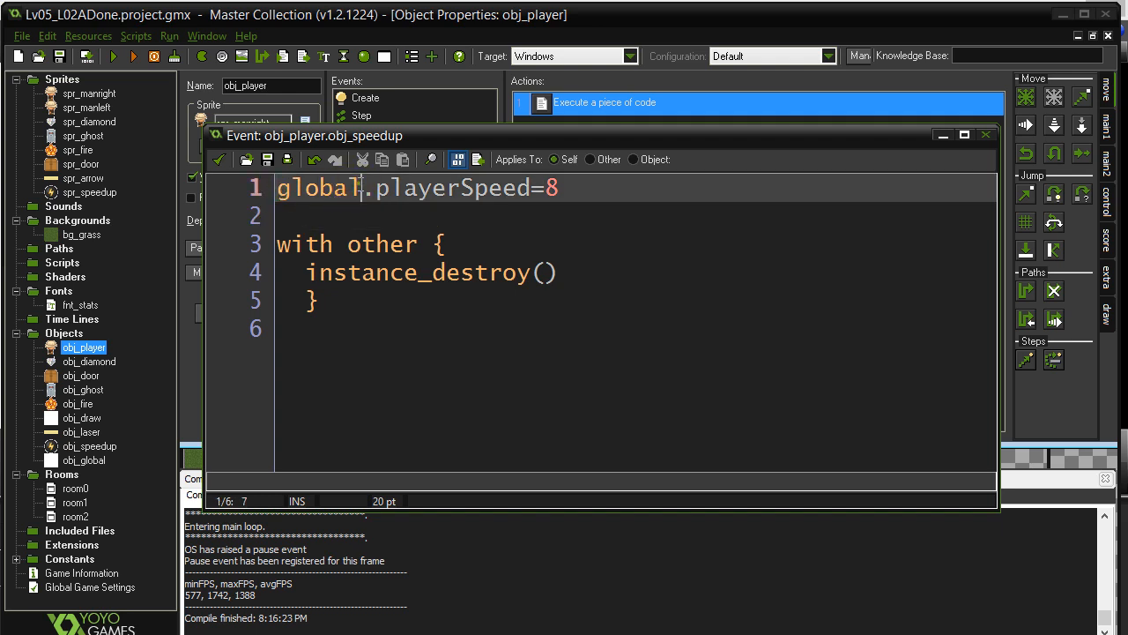
left_click(372, 215)
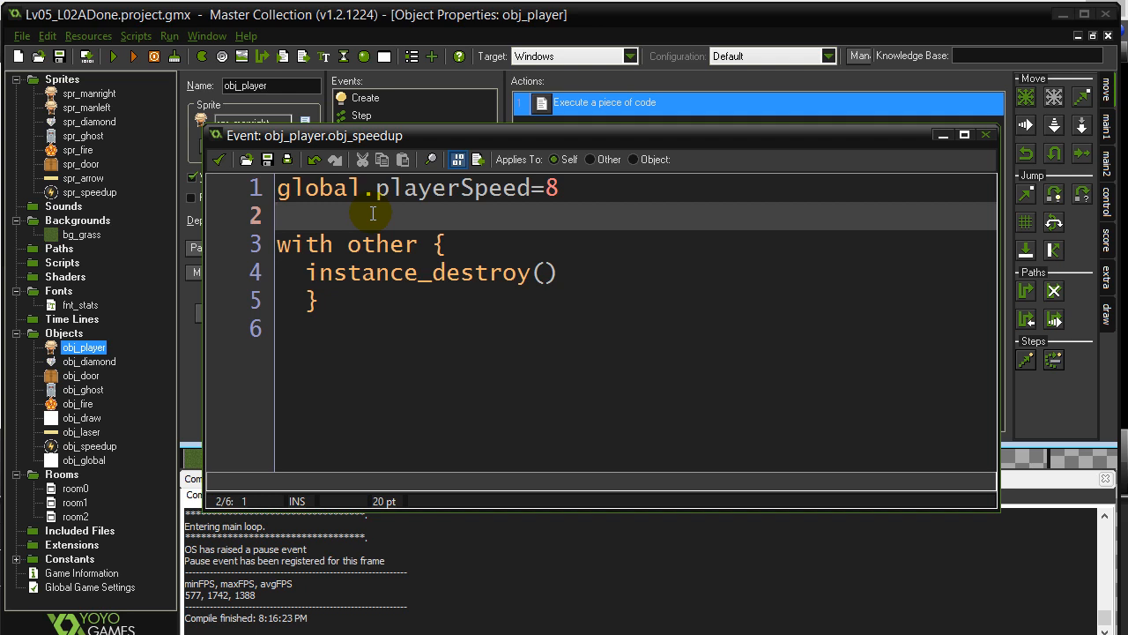
type("speed=")
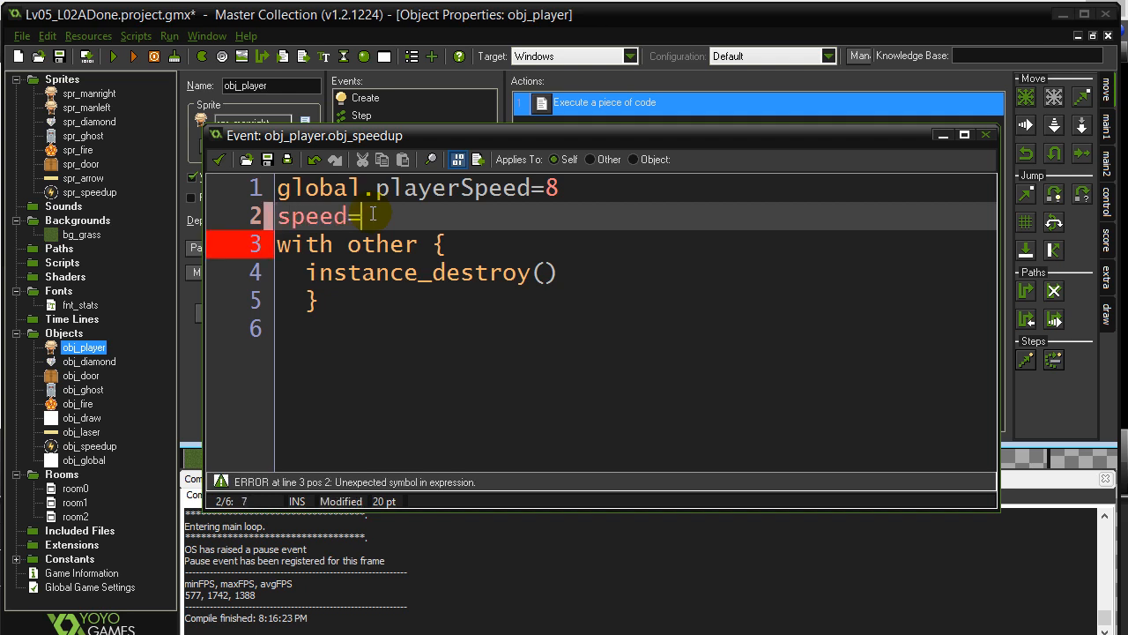
type("global.")
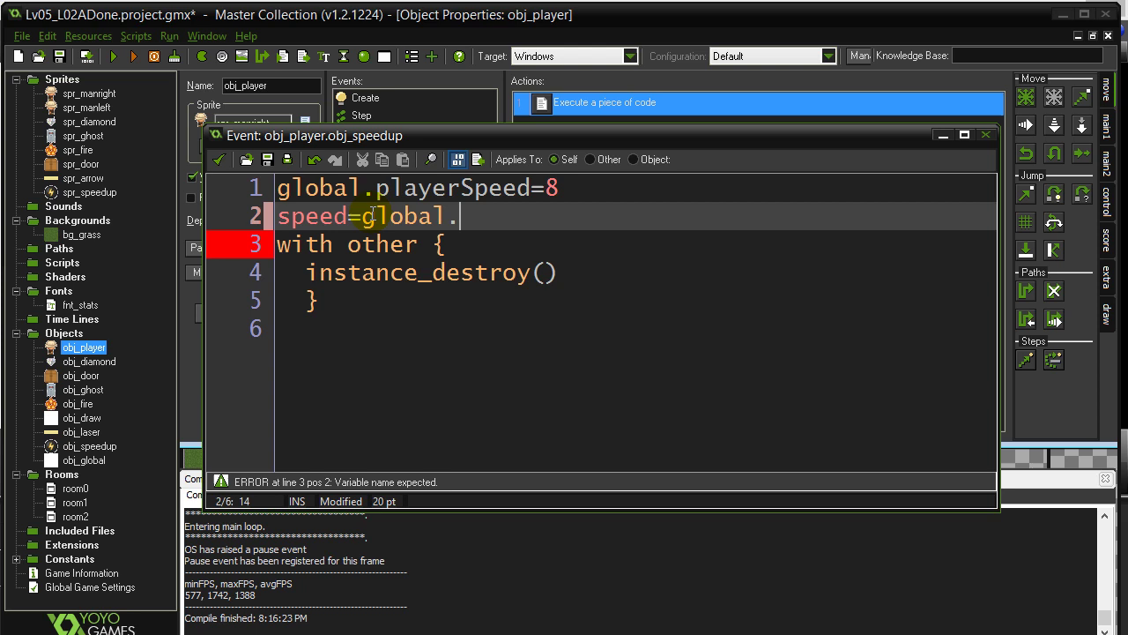
type("playerS")
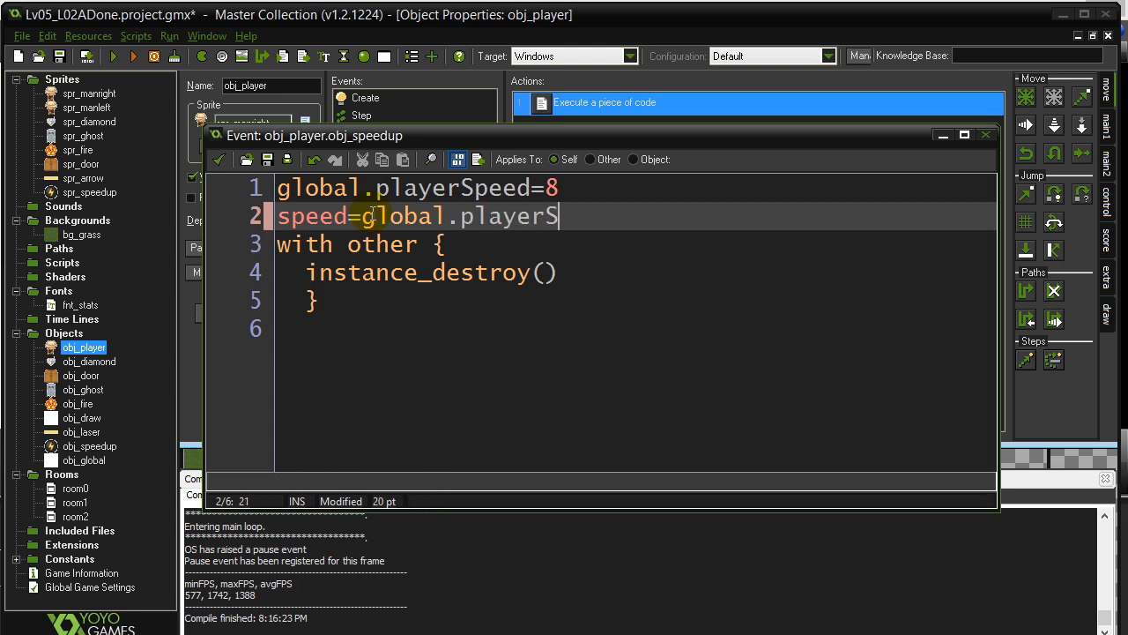
type("peed")
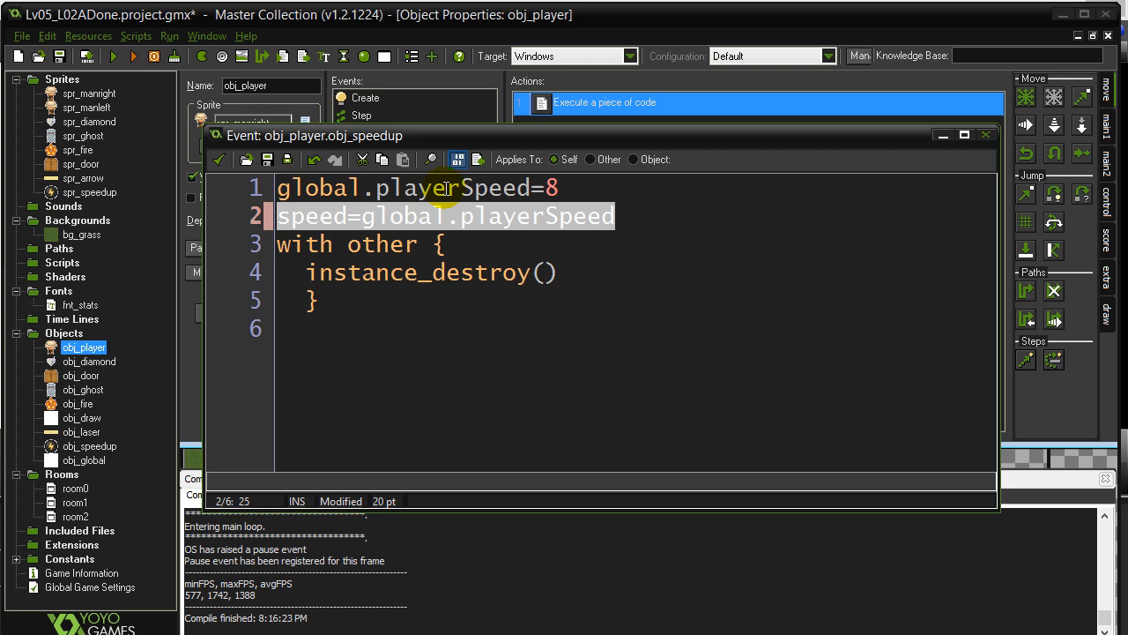
mouse_move(564, 187)
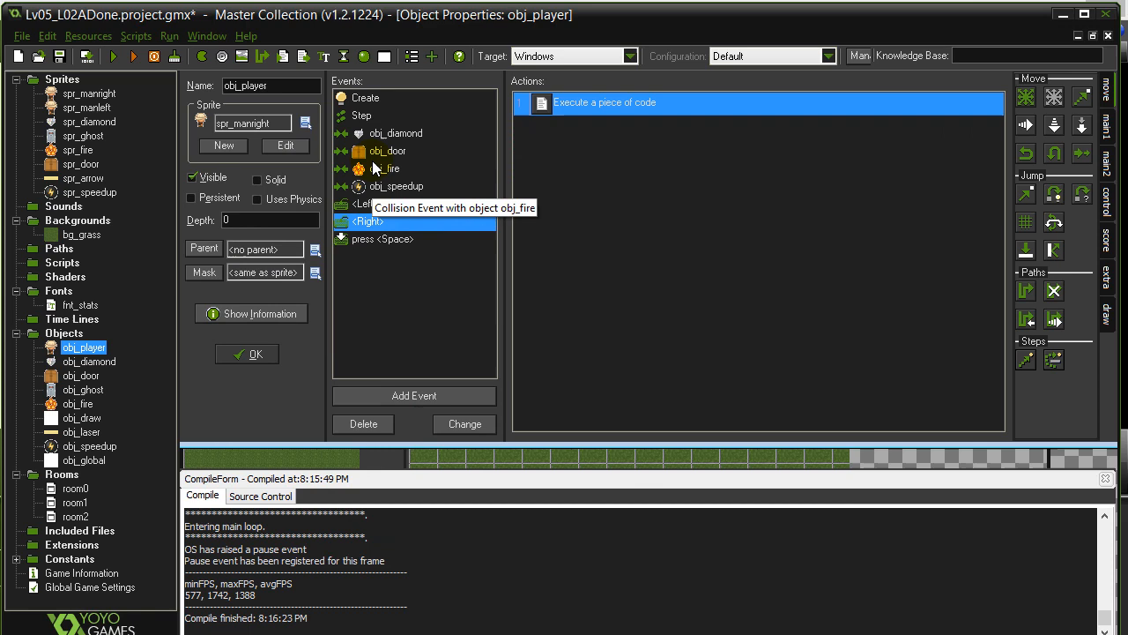
Step: Reopen the obj_speedup collision code to review both playerSpeed lines
left_click(360, 117)
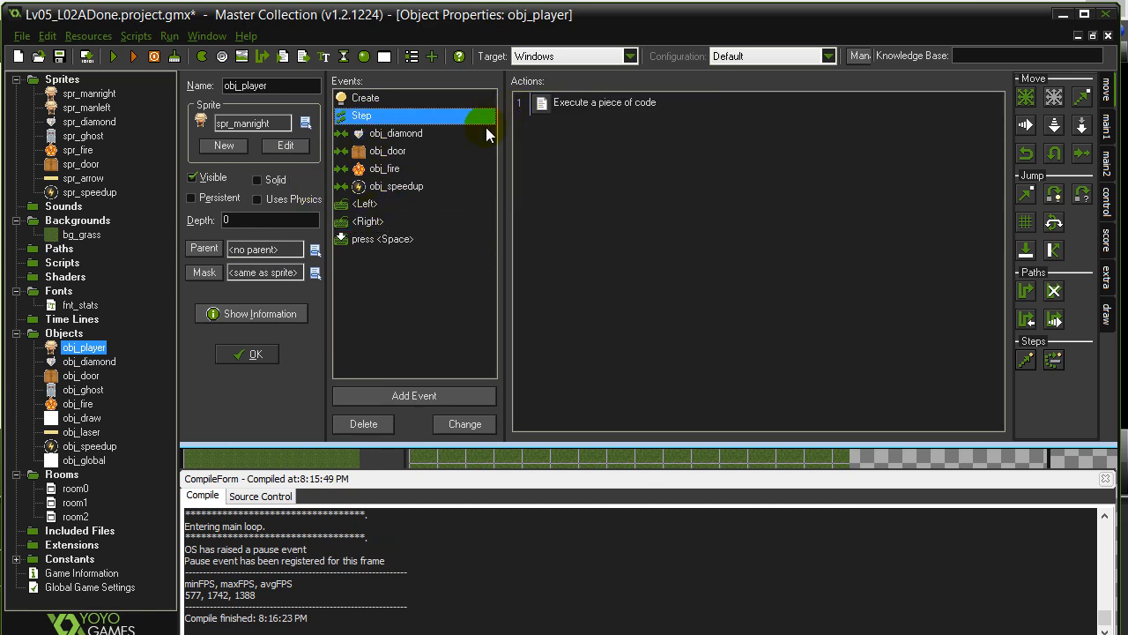
left_click(395, 186)
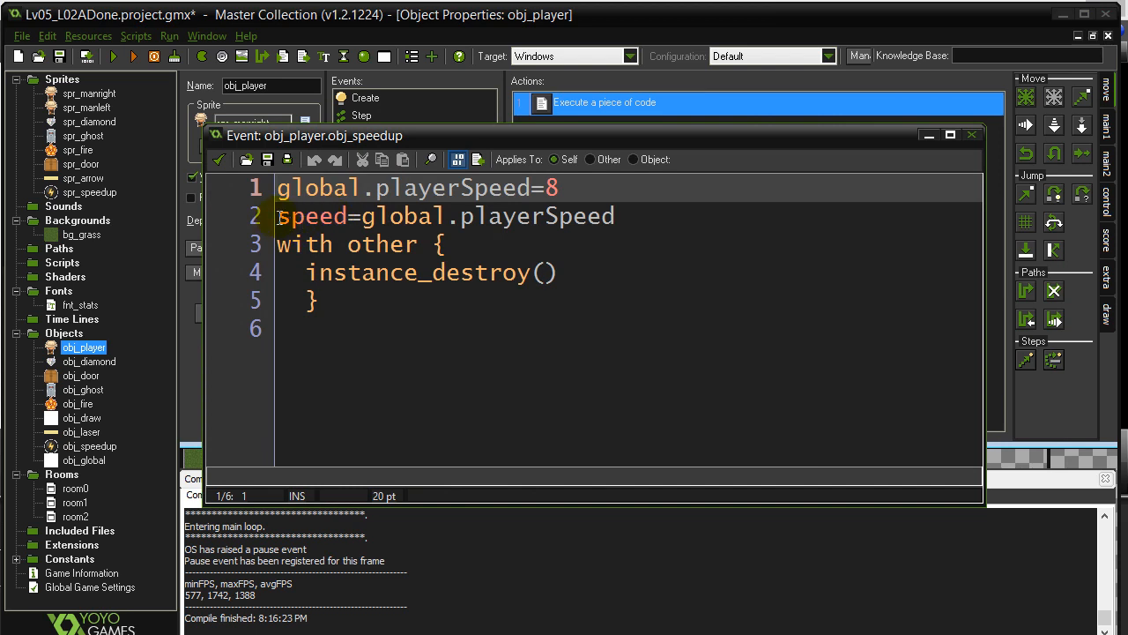
left_click(282, 215)
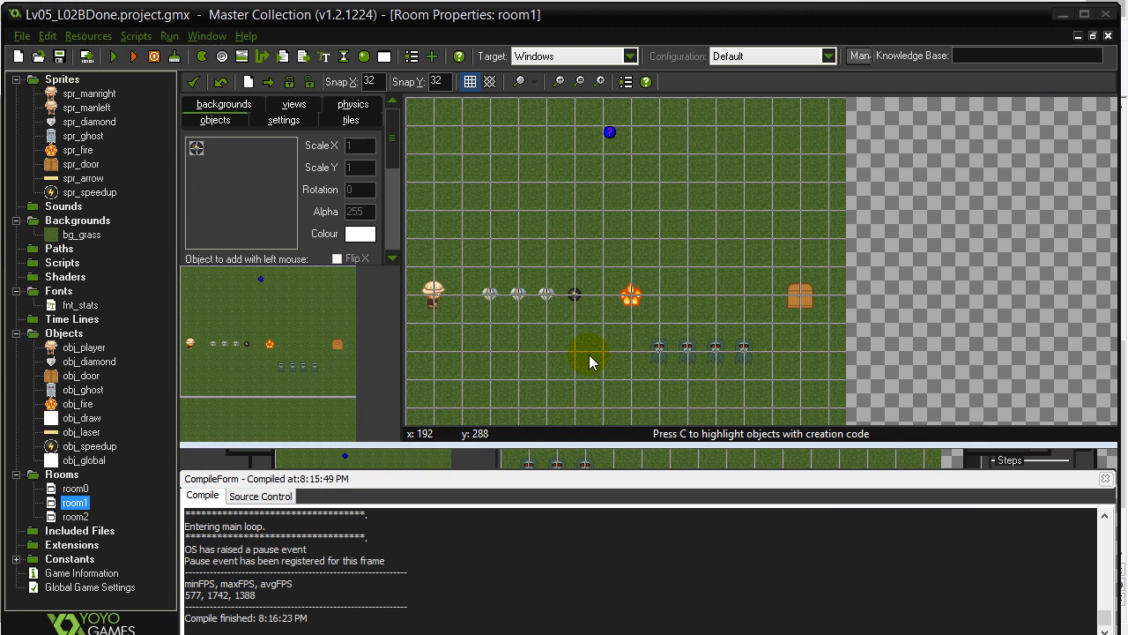
mouse_move(588, 363)
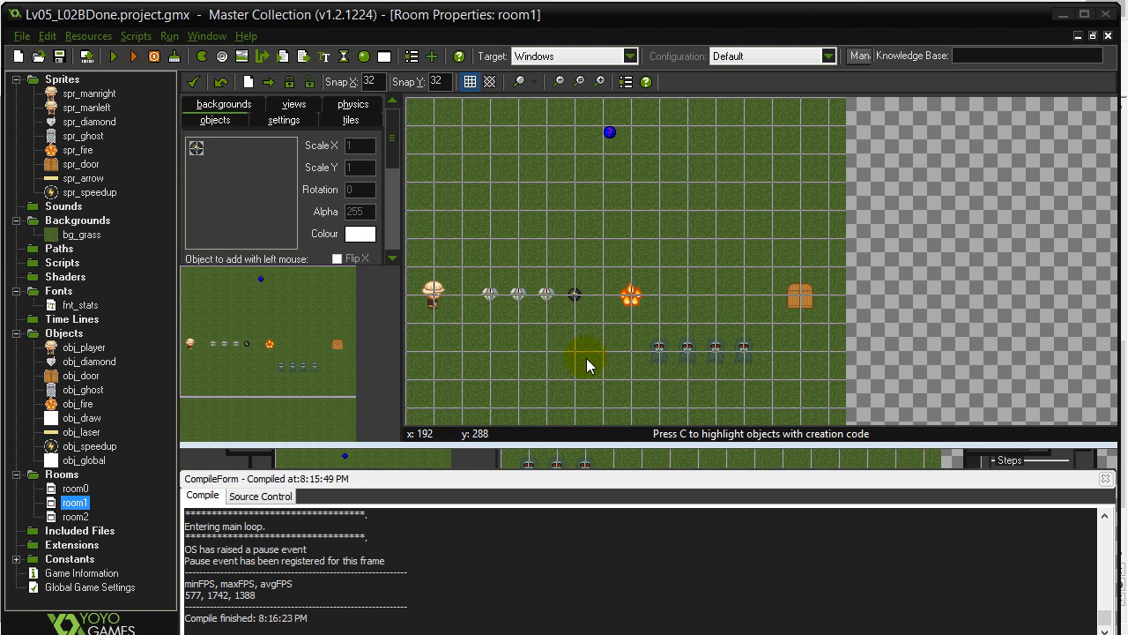